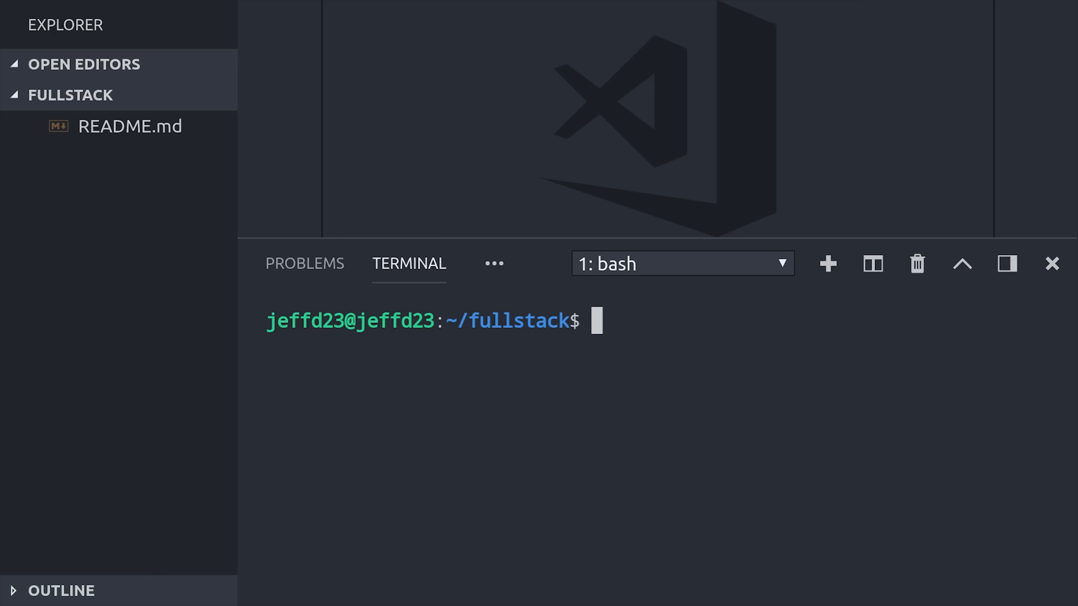
{"action": "mouse_move", "coordinate": [654, 362]}
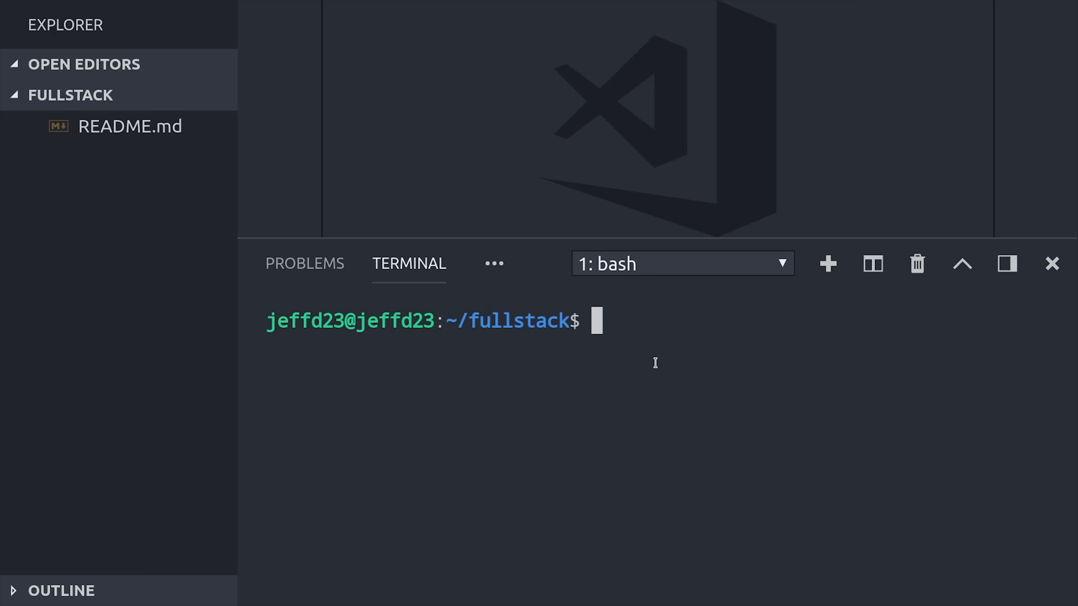
Generate a new Angular project named angular-frontend with ng new in the terminal.
{"action": "type", "text": "ng new"}
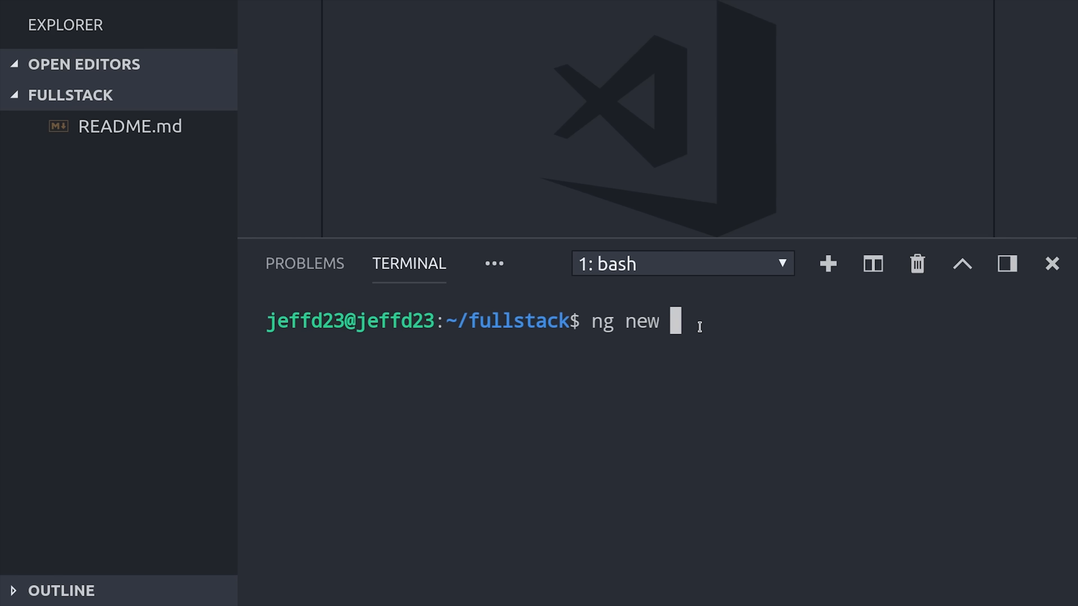
{"action": "type", "text": "angular-frontend"}
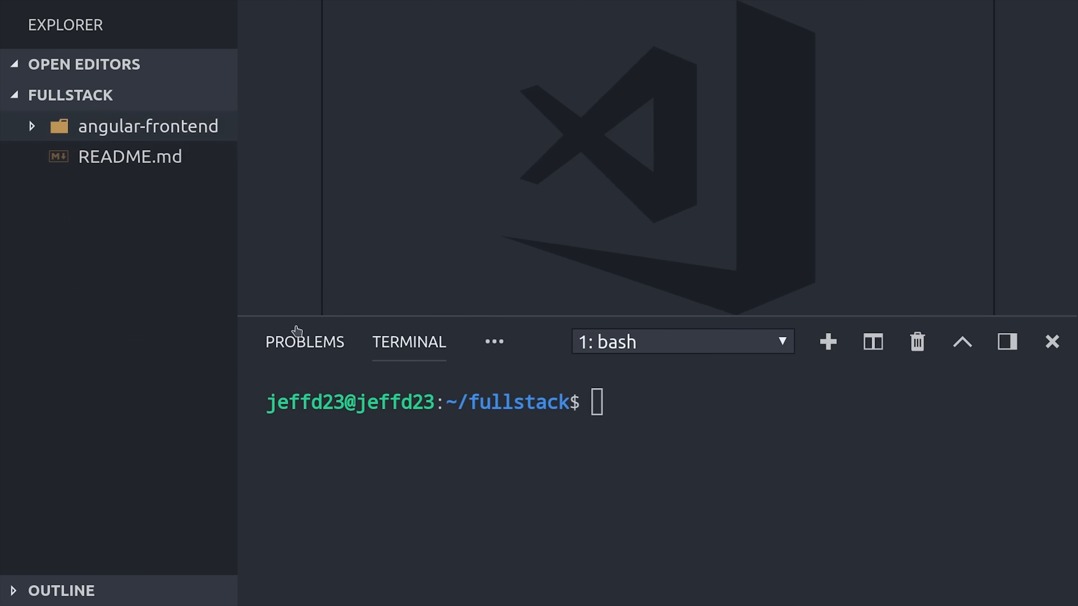
Create the vue-frontend project with vue create, then set up Firebase and remove the public folder.
{"action": "type", "text": "vue create vue"}
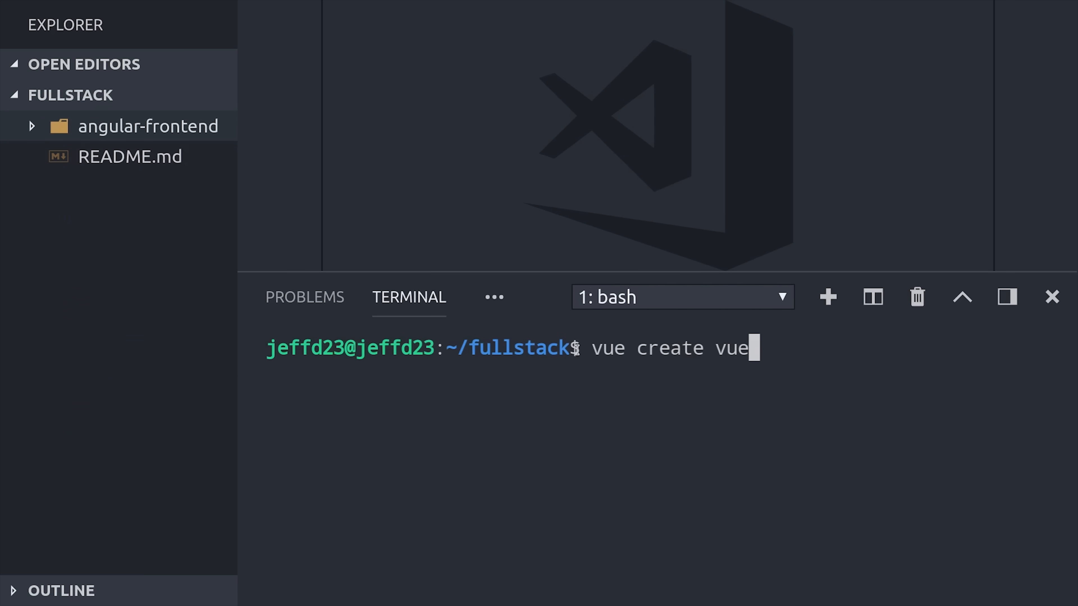
{"action": "type", "text": "-fronten"}
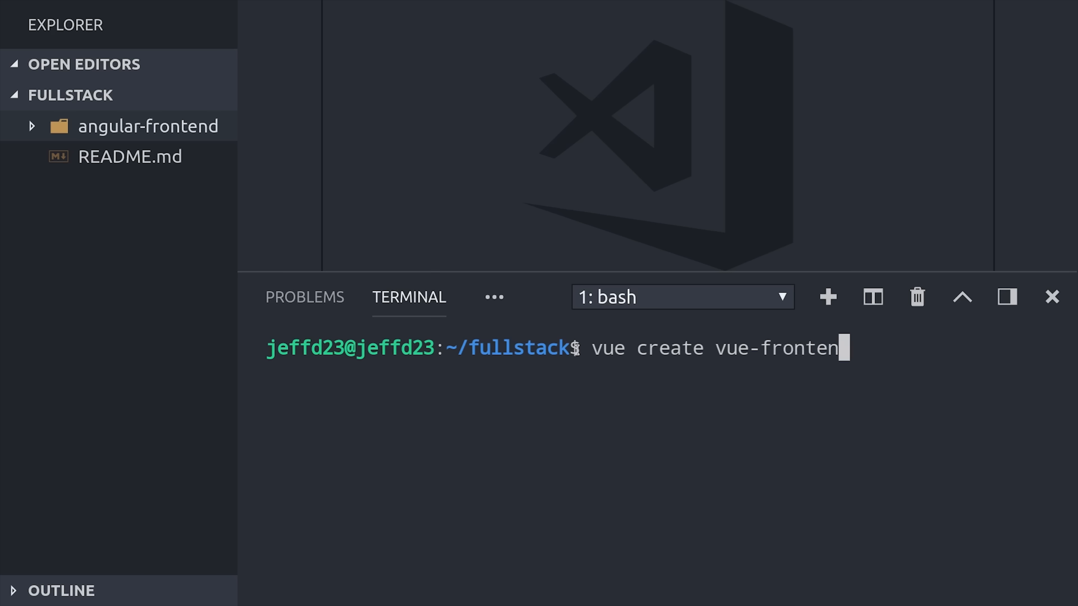
{"action": "key", "text": "Return"}
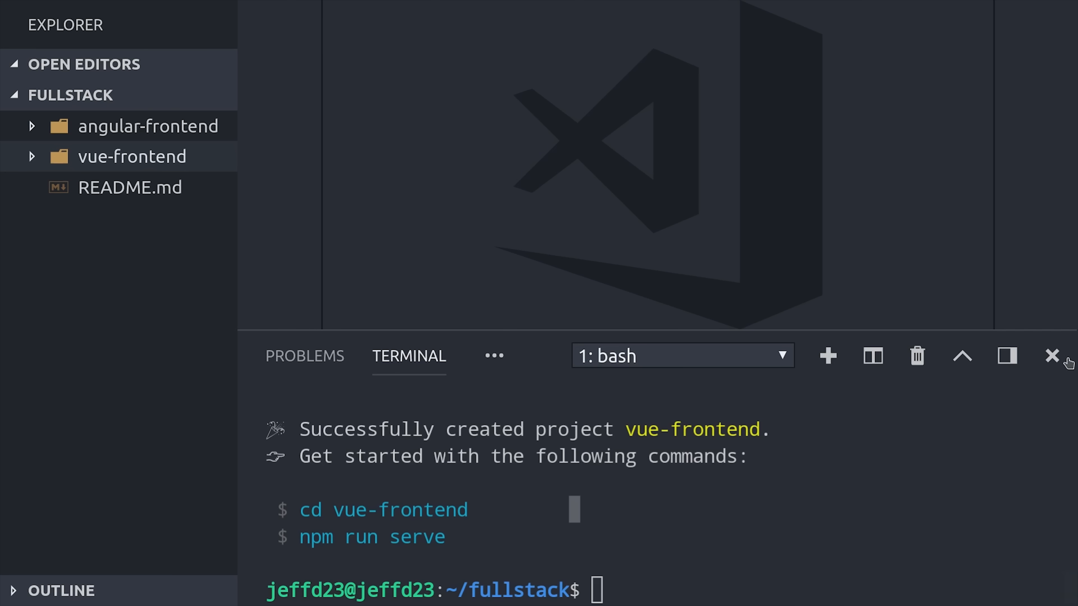
{"action": "left_click", "coordinate": [1051, 356]}
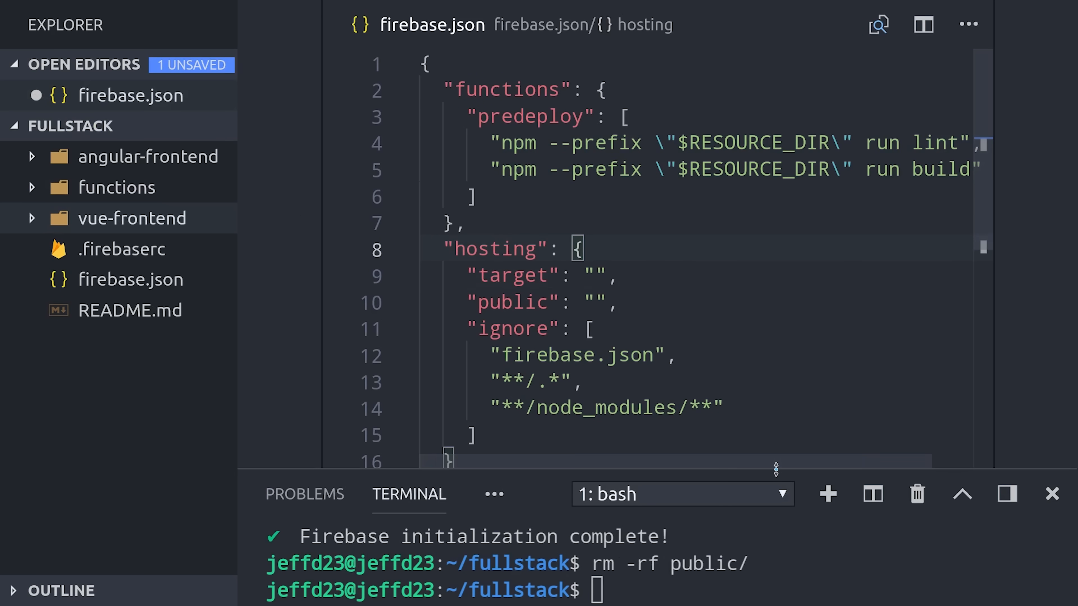
Set firebase.json hosting target to angular and public to angular-frontend/dist/myapp.
{"action": "left_click", "coordinate": [1050, 494]}
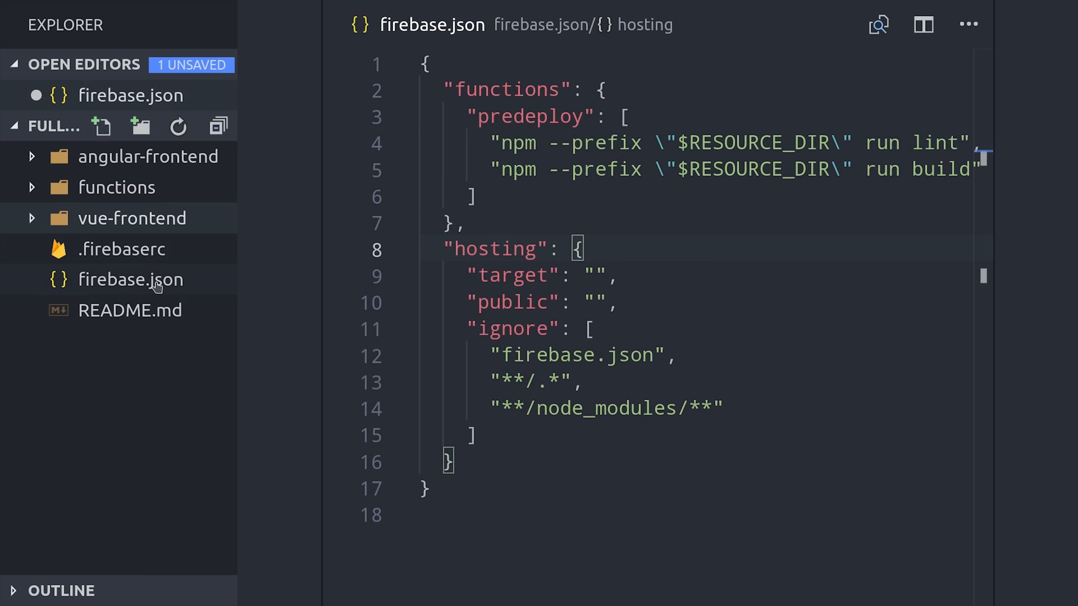
{"action": "type", "text": "angular"}
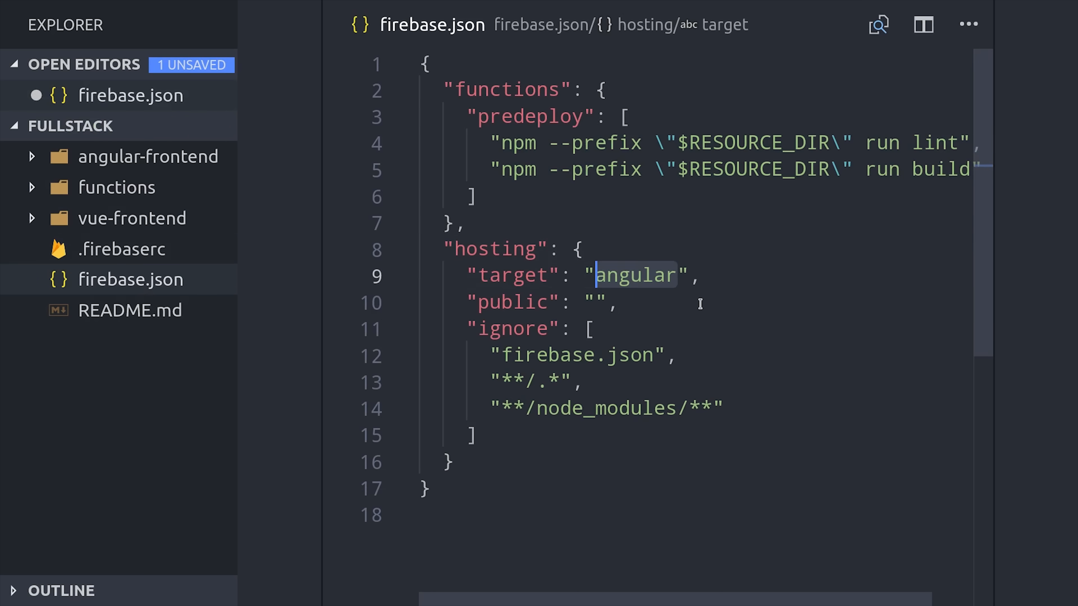
{"action": "type", "text": "angular-frontend/dist/myapp"}
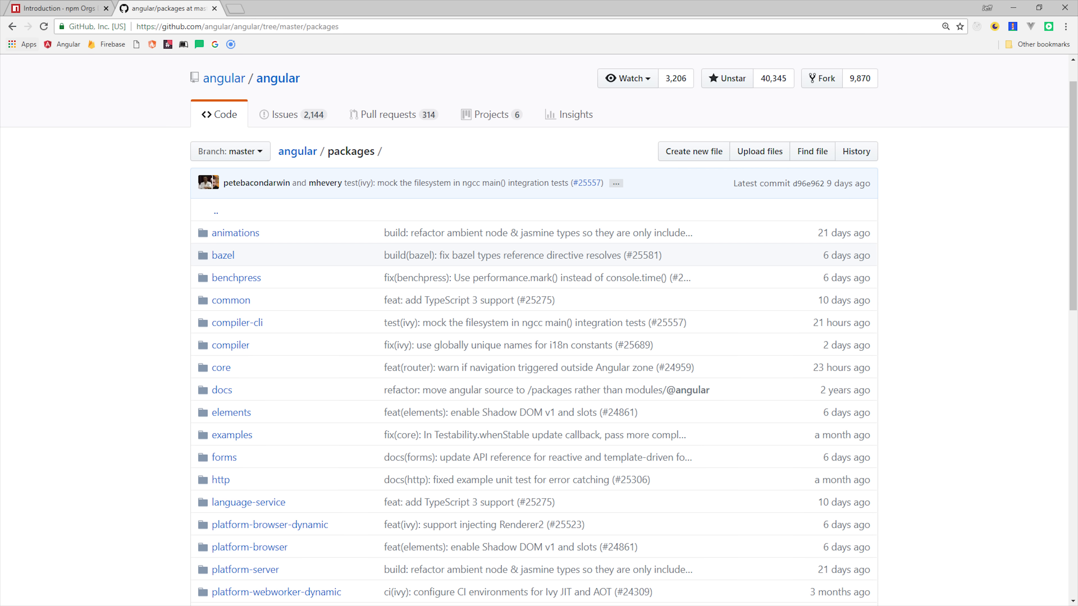
{"action": "mouse_move", "coordinate": [404, 236]}
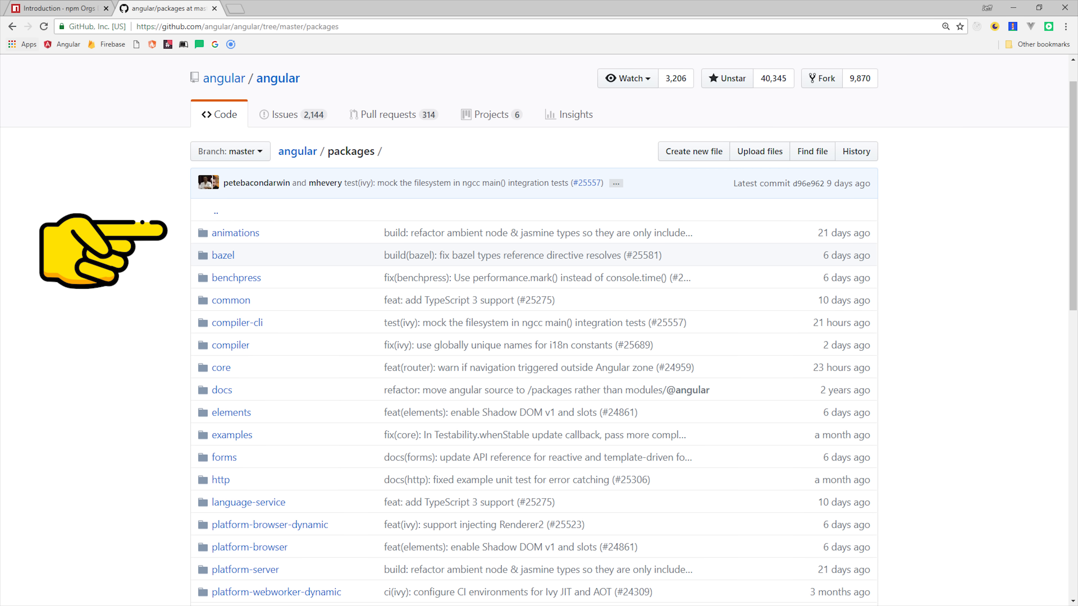
{"action": "mouse_move", "coordinate": [101, 487]}
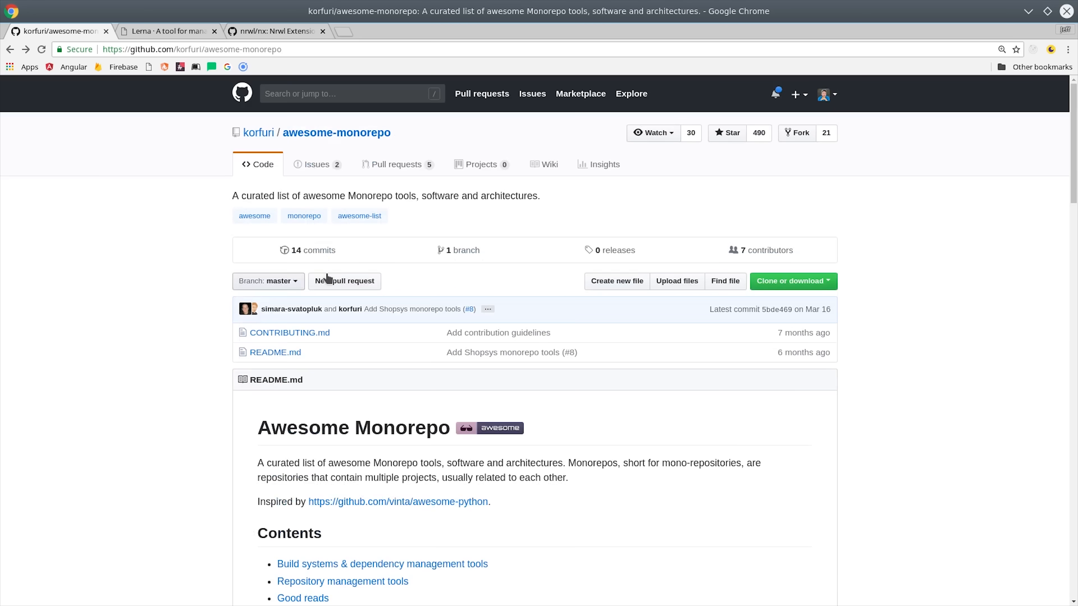
Read through the awesome-monorepo list and Lerna commands, then view the nrwl/nx repository.
{"action": "scroll", "scroll_direction": "down", "scroll_amount": 3}
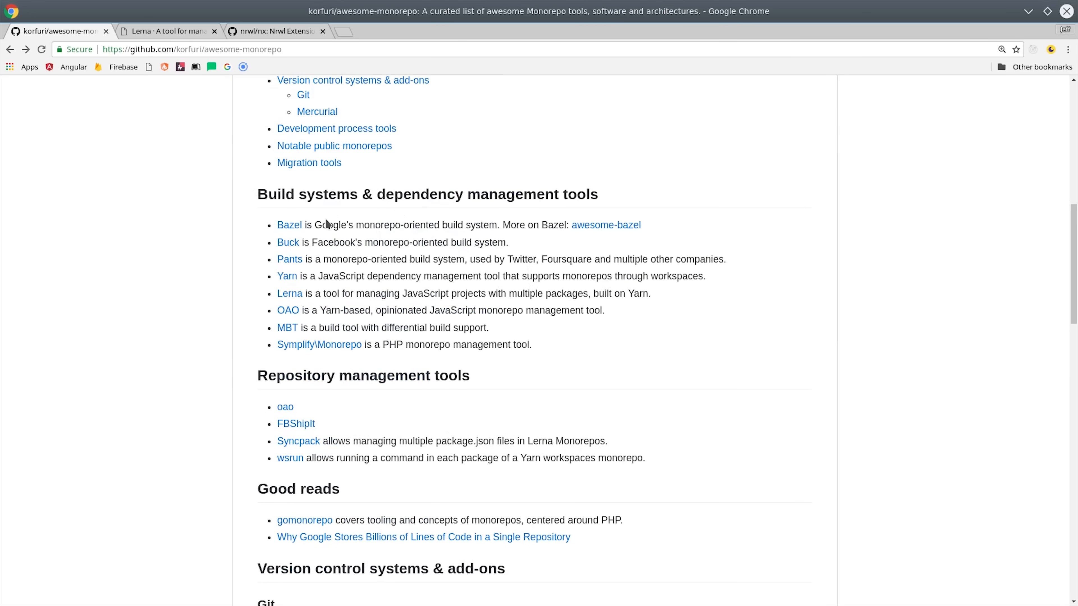
{"action": "mouse_move", "coordinate": [290, 256]}
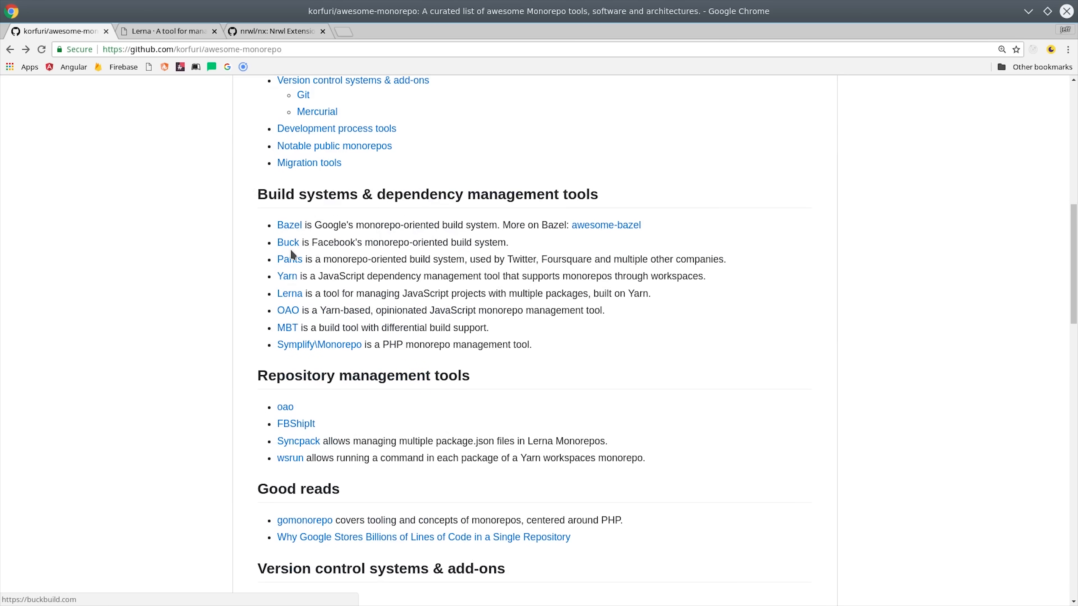
{"action": "mouse_move", "coordinate": [200, 180]}
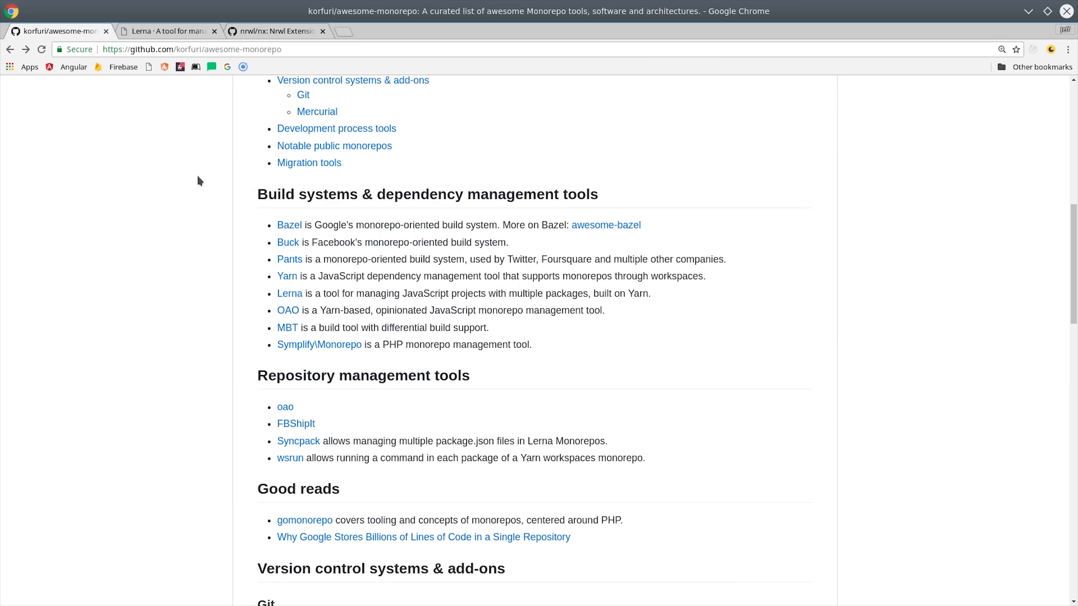
{"action": "mouse_move", "coordinate": [39, 223]}
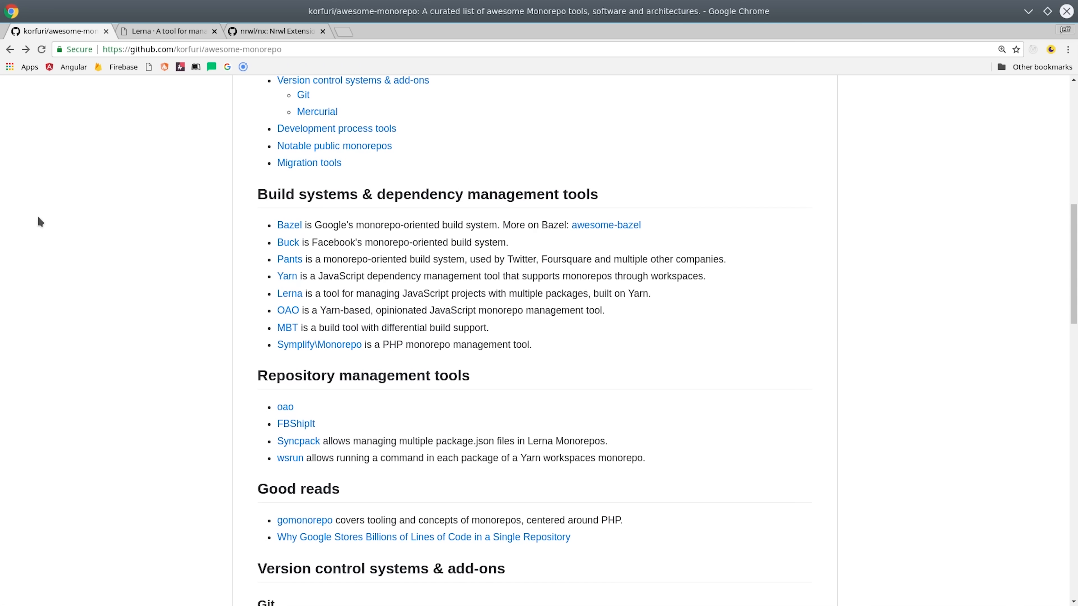
{"action": "mouse_move", "coordinate": [445, 343]}
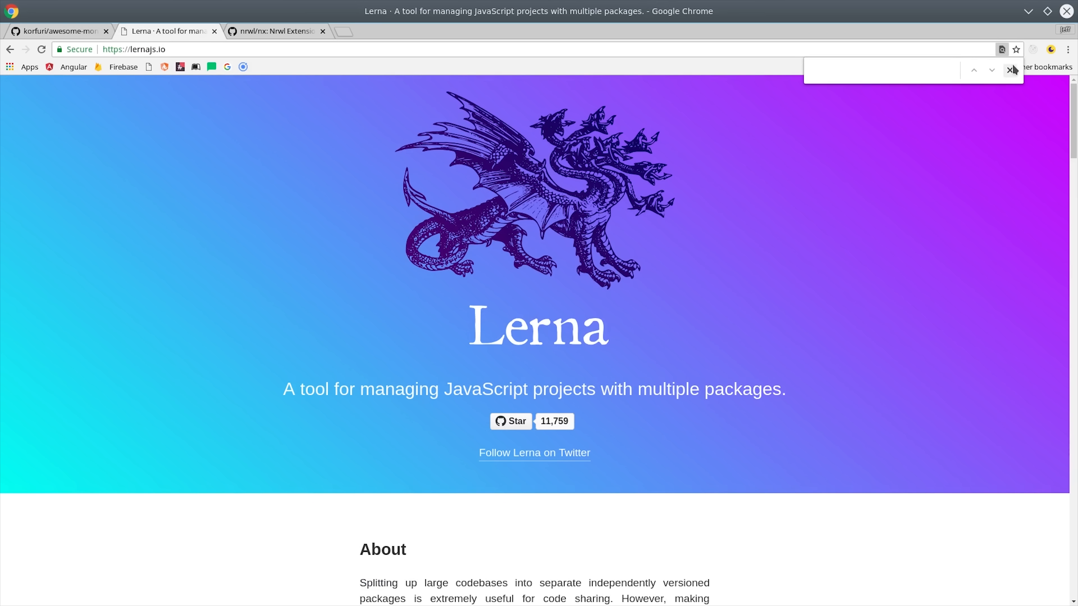
{"action": "scroll", "scroll_direction": "down", "scroll_amount": 3}
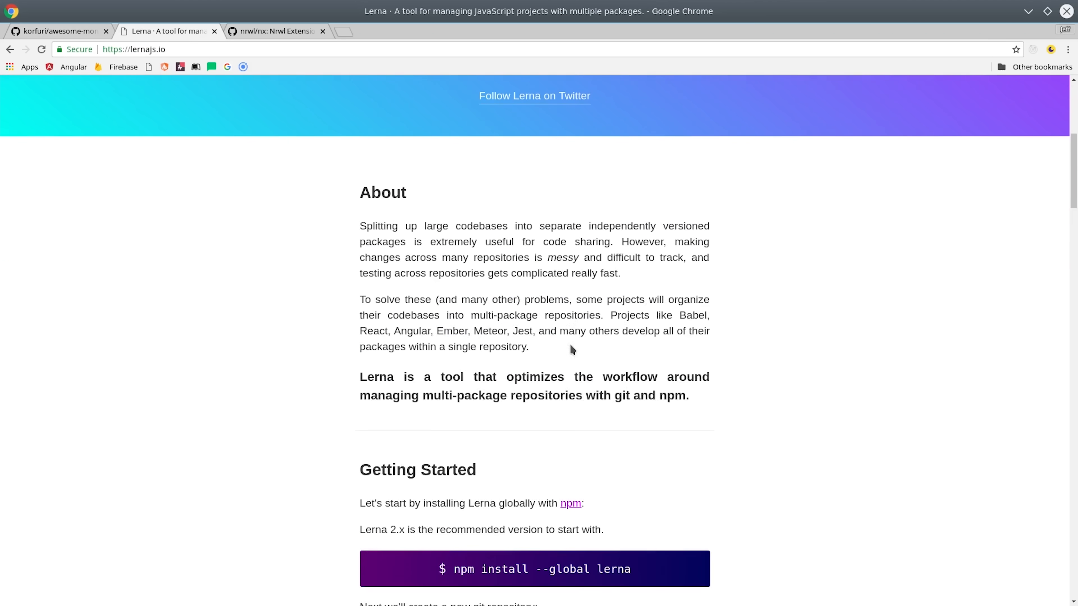
{"action": "scroll", "scroll_direction": "down", "scroll_amount": 3}
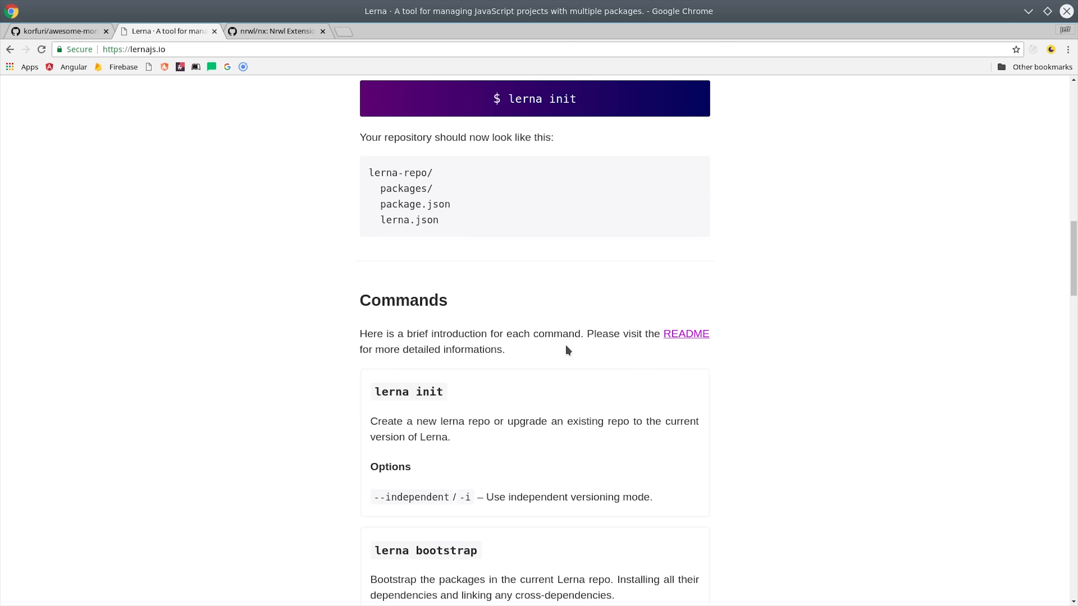
{"action": "left_click", "coordinate": [275, 31]}
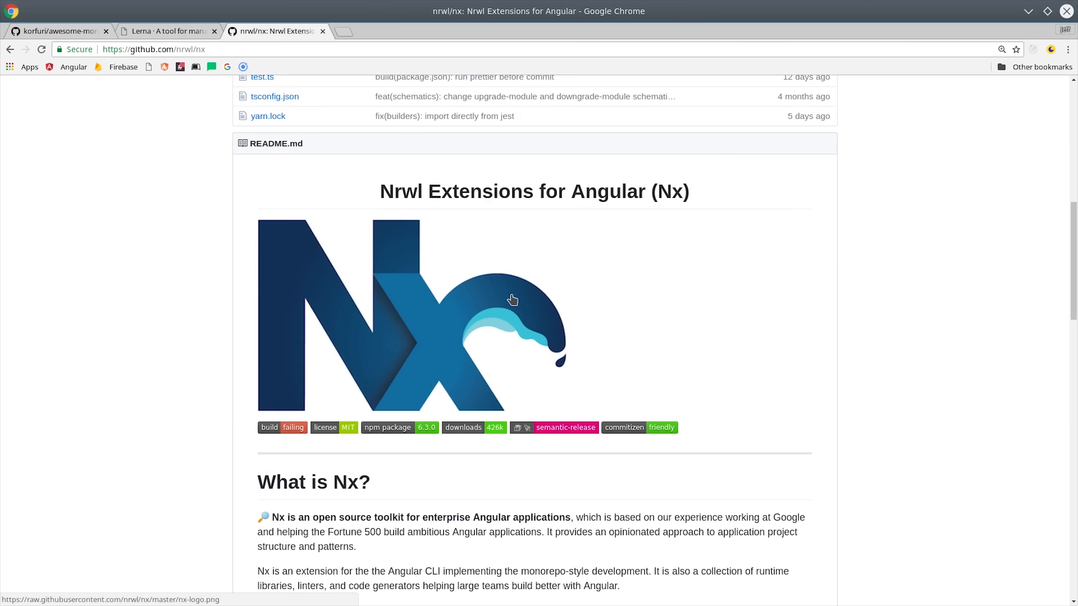
{"action": "mouse_move", "coordinate": [170, 18]}
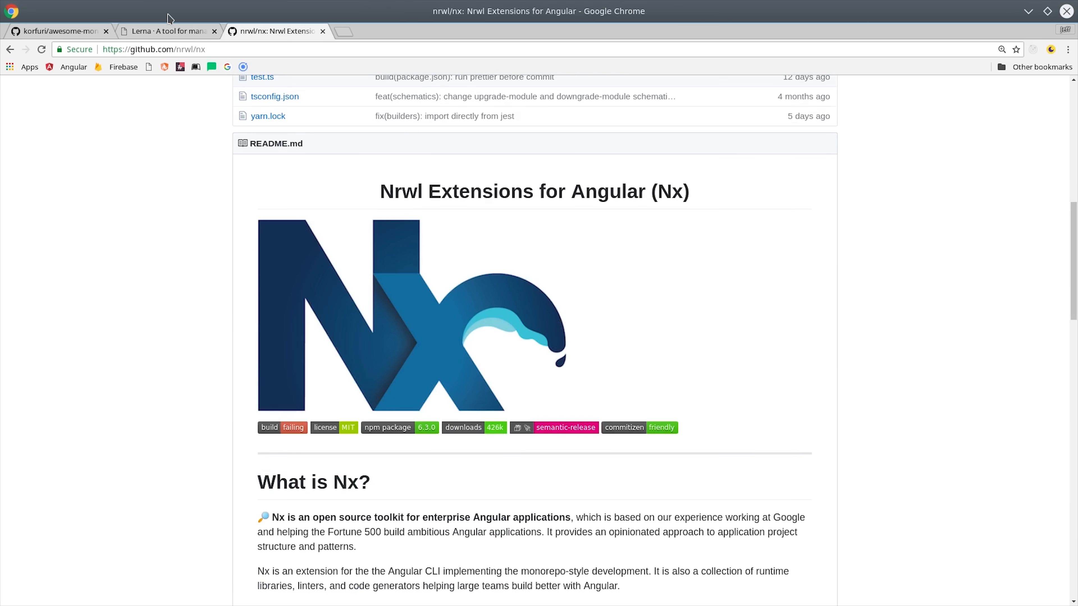
Return from Chrome to the Visual Studio Code fullstack workspace terminal.
{"action": "left_click", "coordinate": [165, 31]}
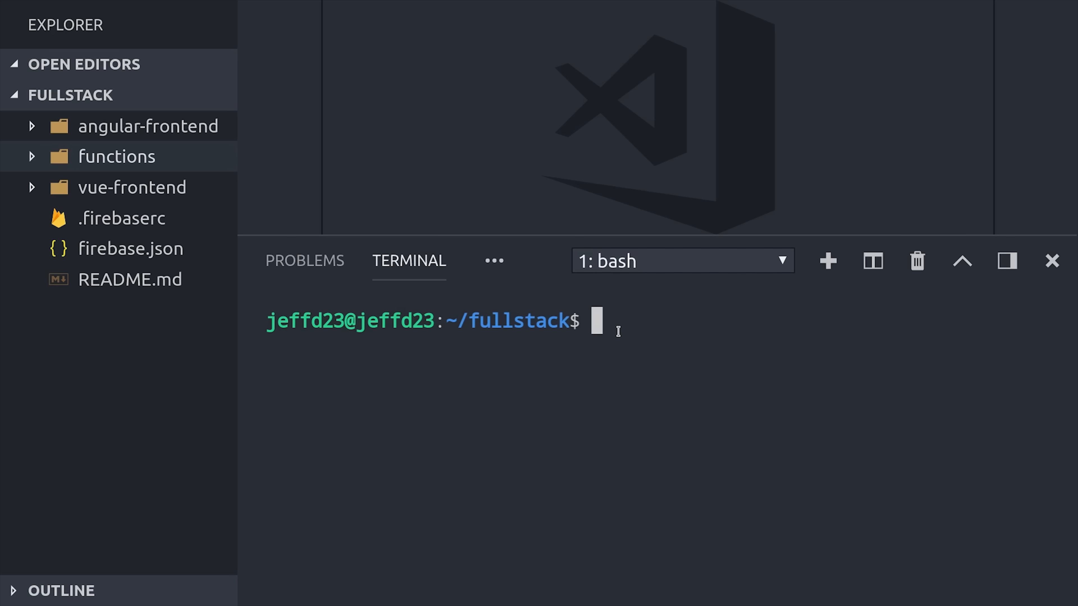
Create a shared-stuff folder and generate its package.json with npm init.
{"action": "type", "text": "mkdir shared"}
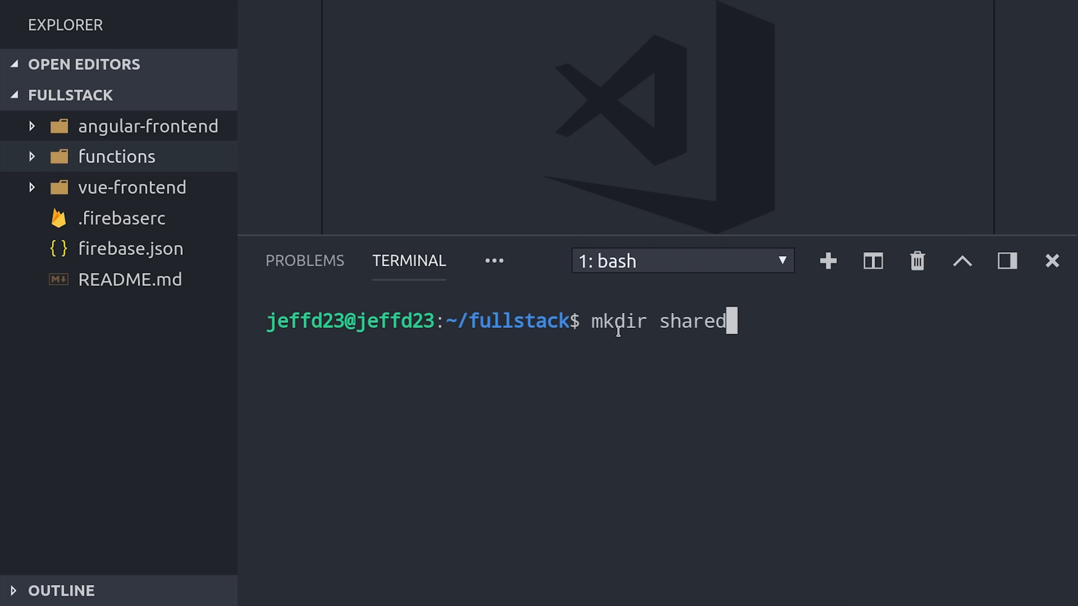
{"action": "type", "text": "-st"}
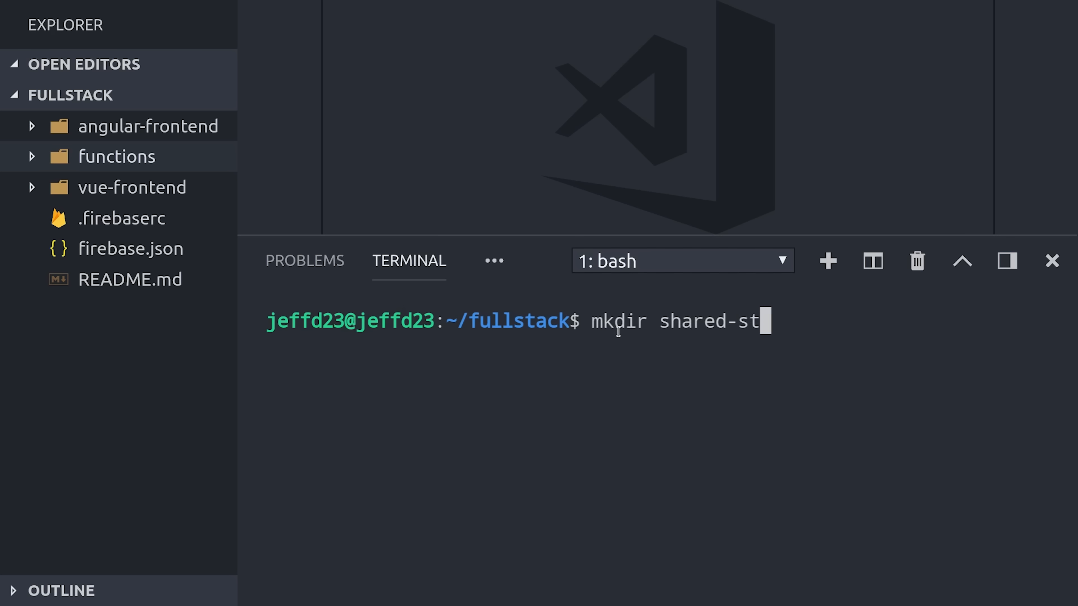
{"action": "key", "text": "Return"}
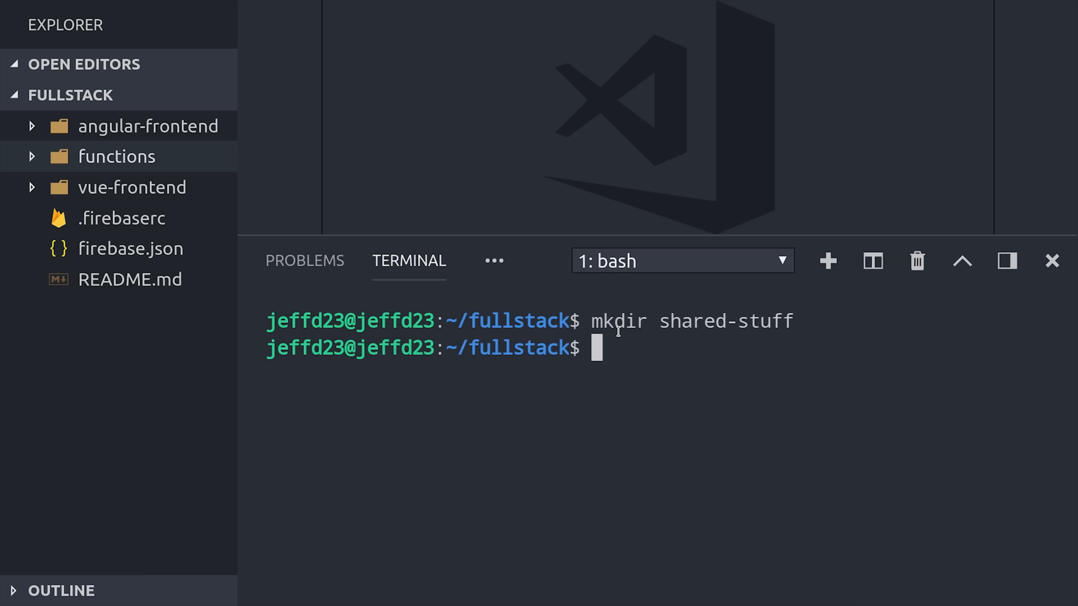
{"action": "type", "text": "cd shared-stuff/"}
{"action": "type", "text": "npm"}
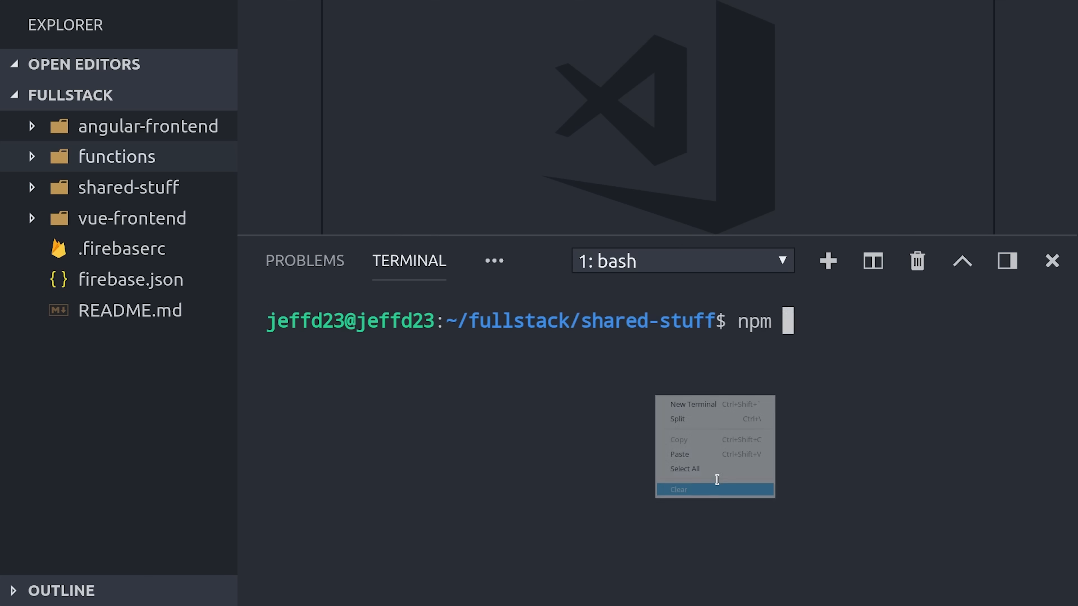
{"action": "type", "text": "init"}
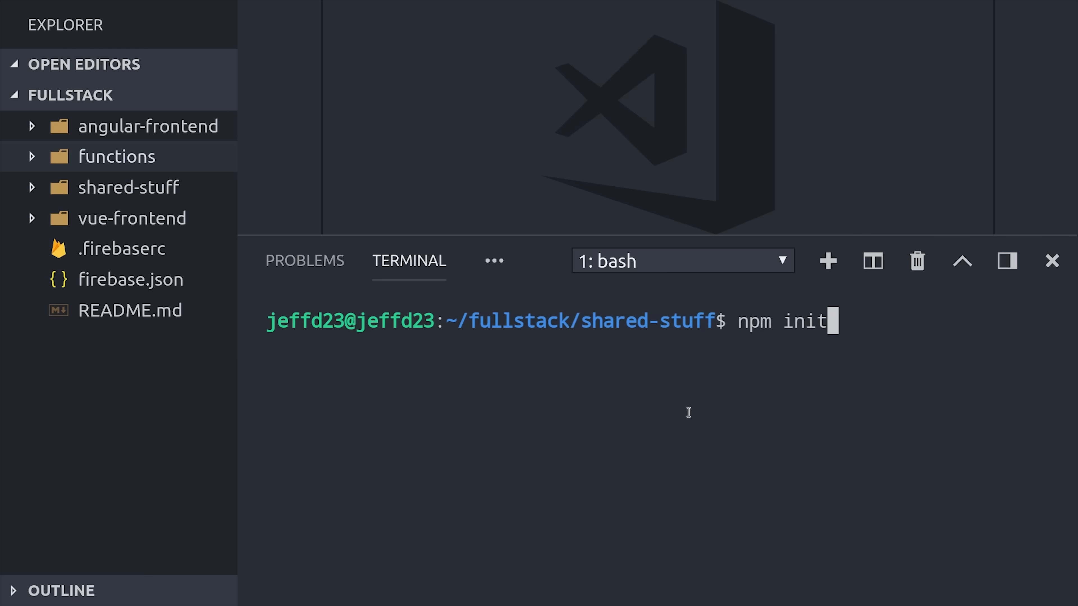
{"action": "key", "text": "Return"}
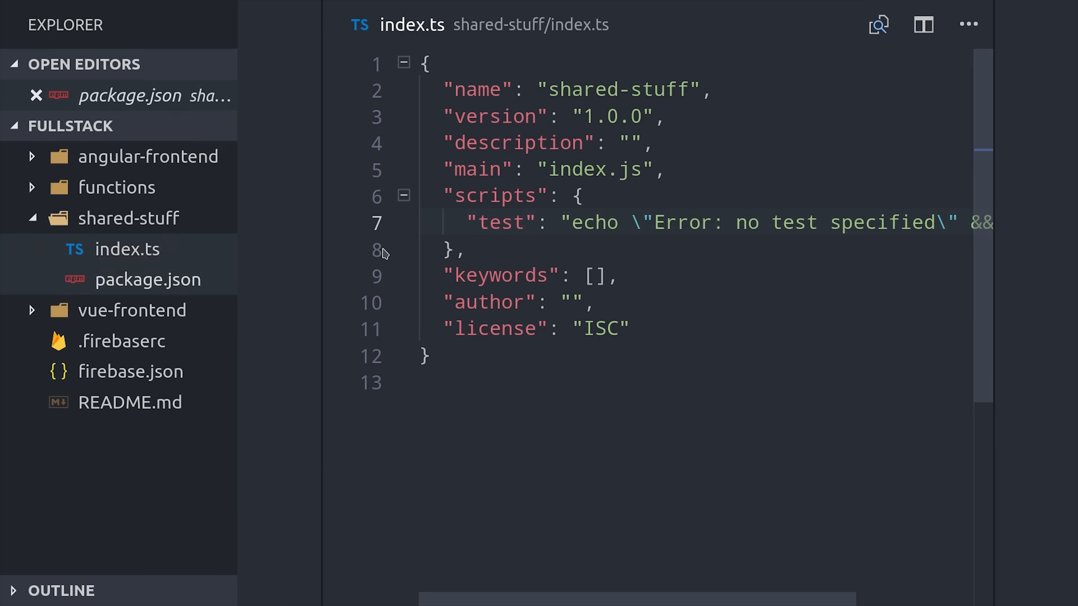
Add "types": "index.d.ts" to shared-stuff's package.json and save, moving on to index.ts.
{"action": "left_click", "coordinate": [148, 279]}
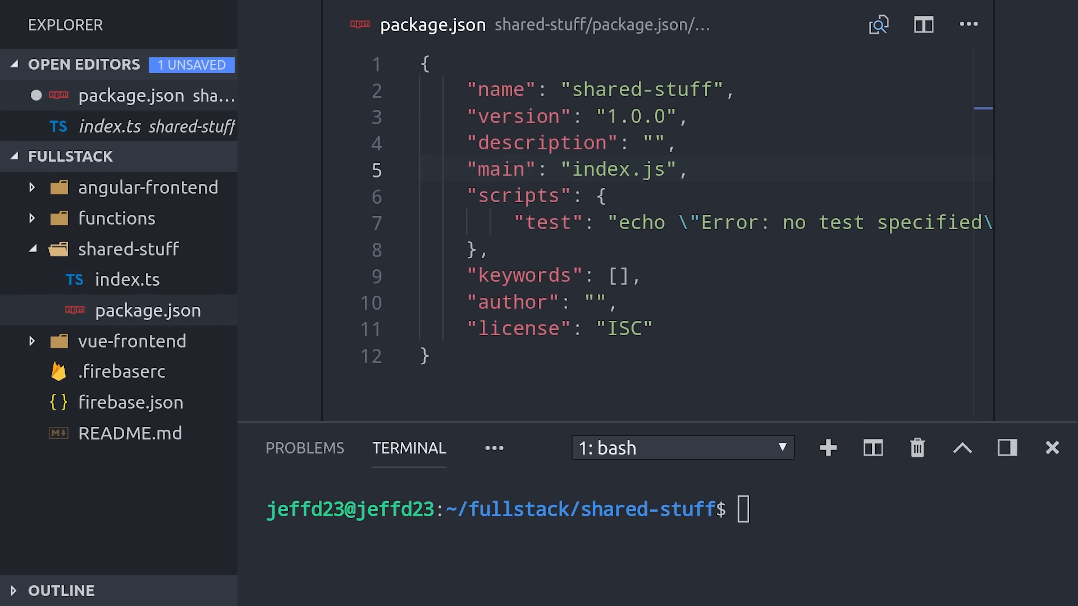
{"action": "mouse_move", "coordinate": [693, 438]}
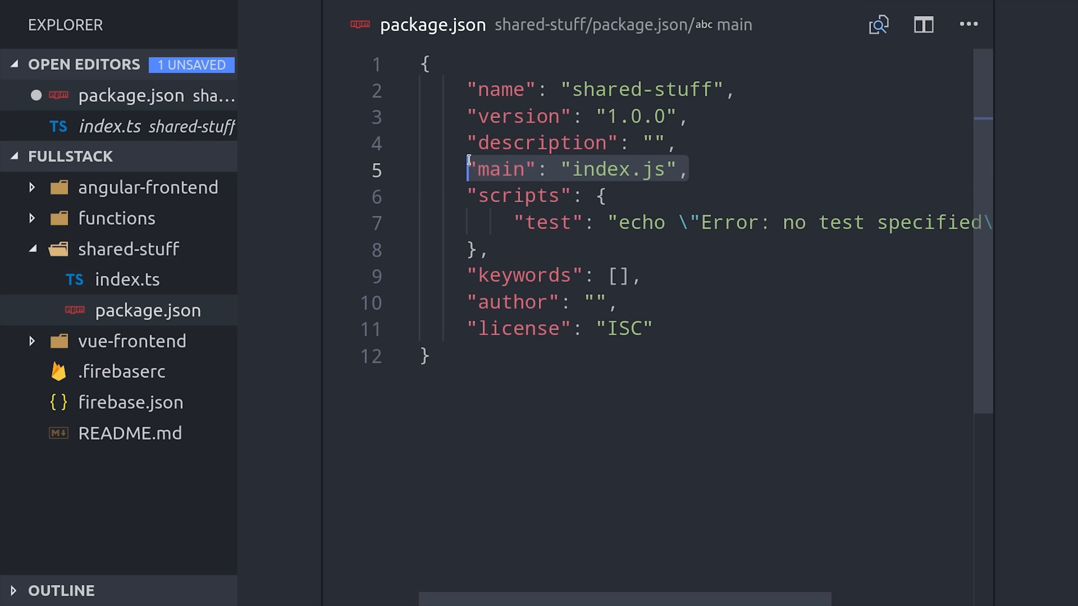
{"action": "mouse_move", "coordinate": [727, 180]}
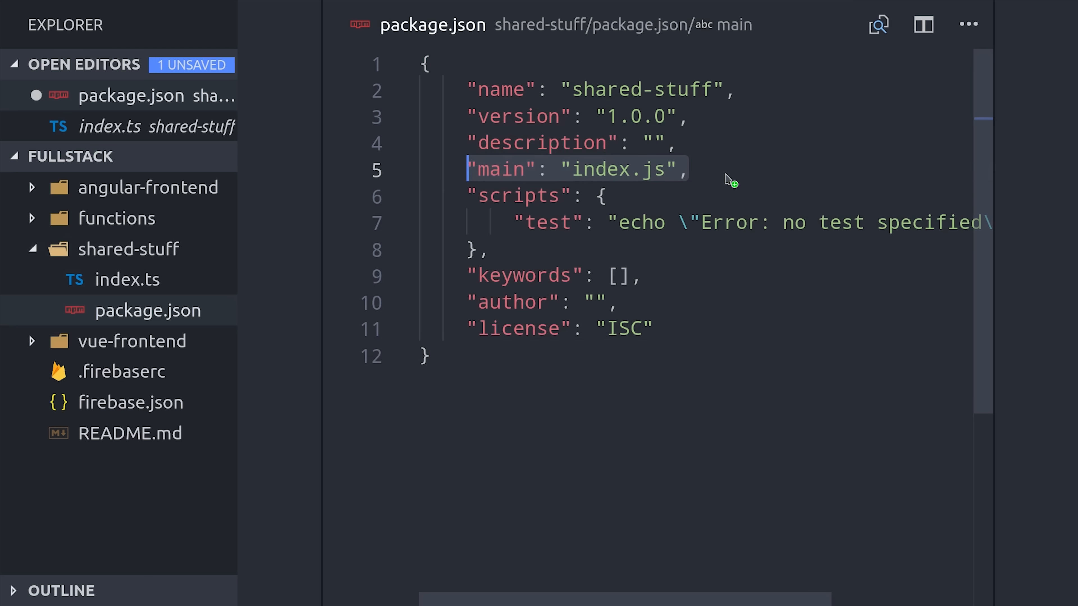
{"action": "type", "text": "\"types\": \"\","}
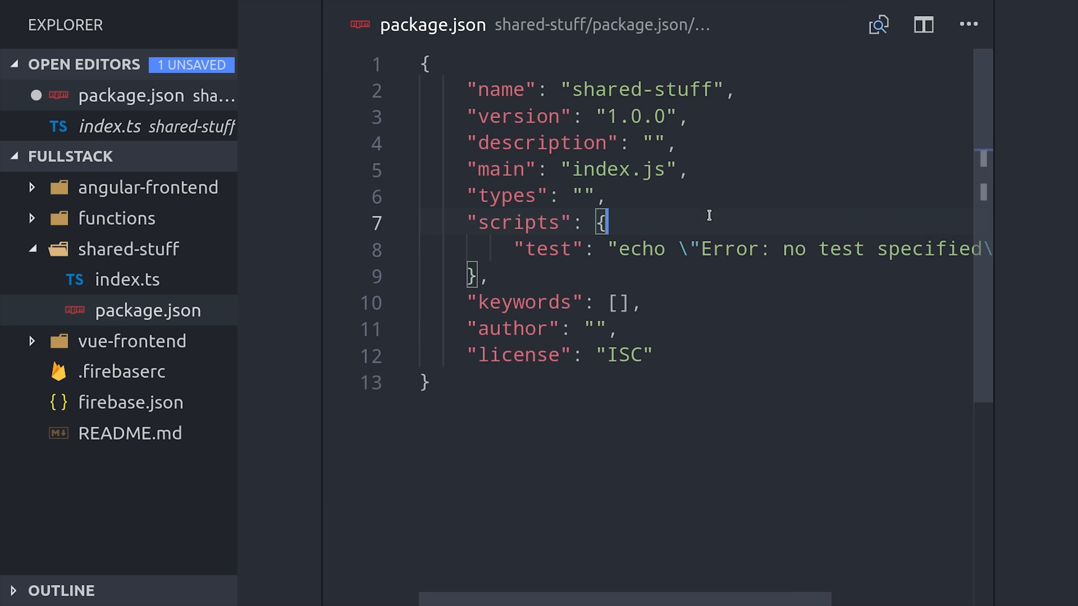
{"action": "type", "text": "index.d.ts"}
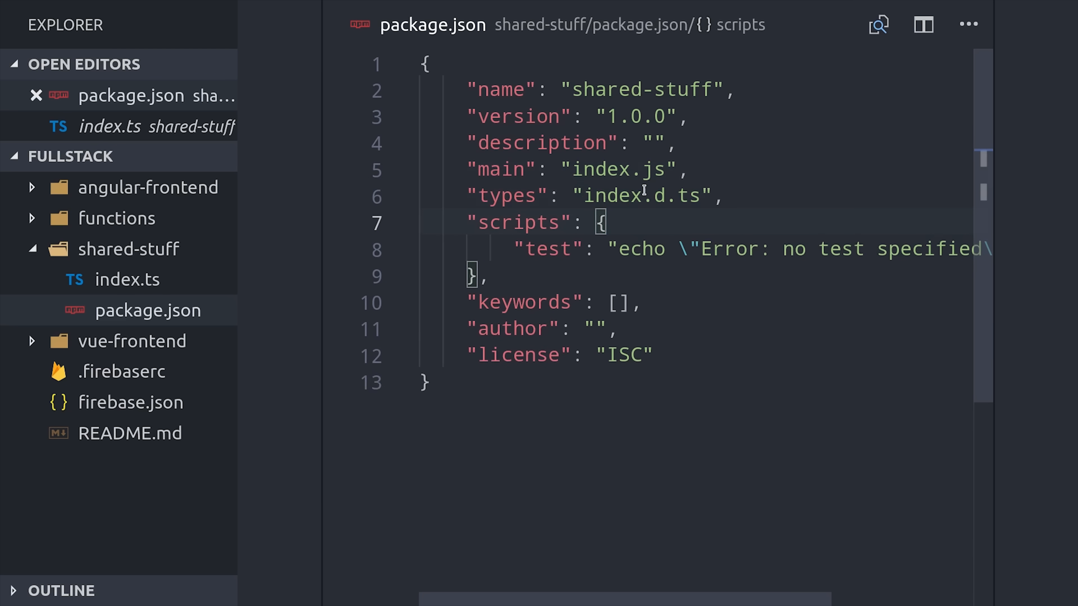
{"action": "left_click", "coordinate": [722, 196]}
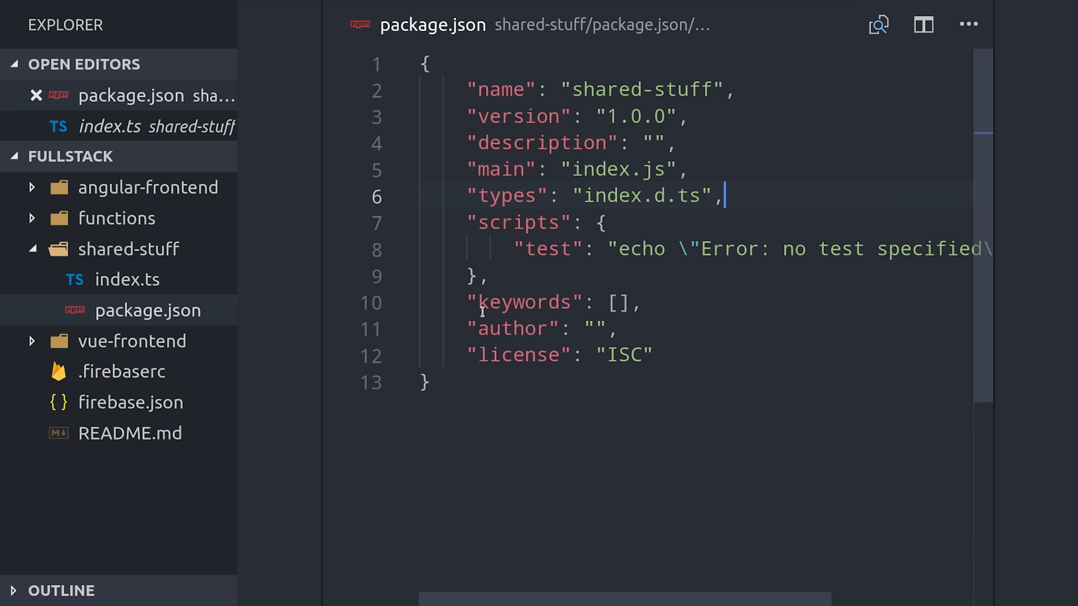
{"action": "left_click", "coordinate": [126, 279]}
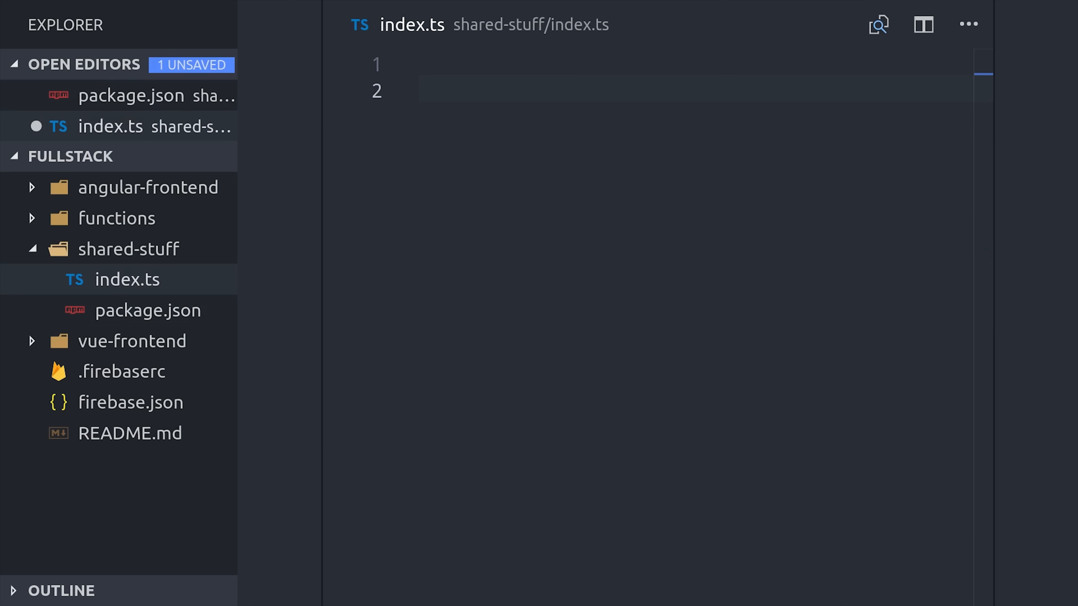
Export a User interface with uid, name, age and admin fields in index.ts.
{"action": "left_click", "coordinate": [471, 170]}
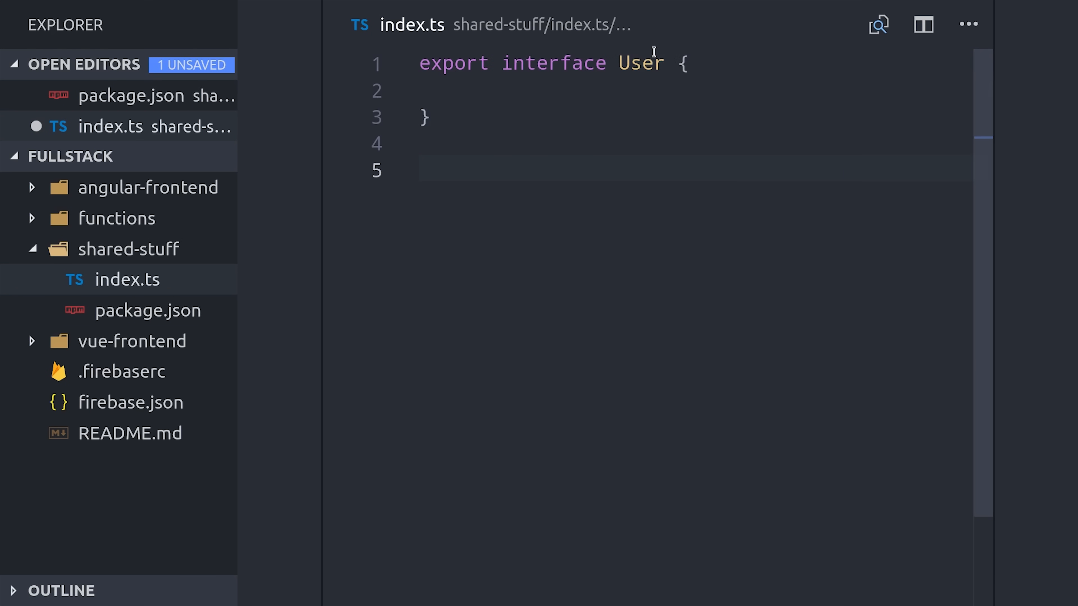
{"action": "type", "text": "uid: string;"}
{"action": "left_click", "coordinate": [695, 144]}
{"action": "type", "text": "age: number;"}
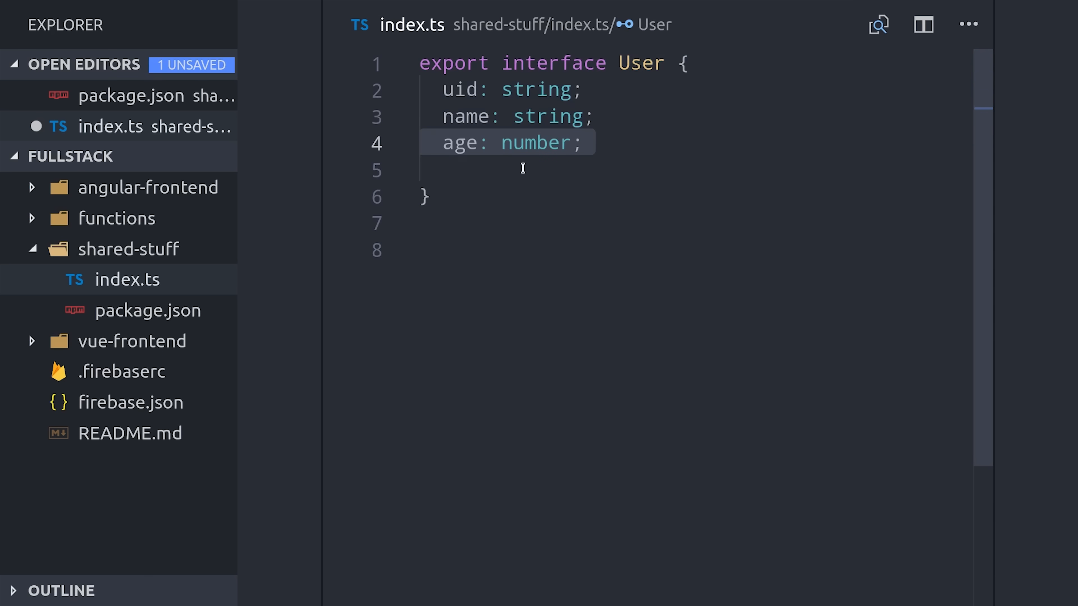
{"action": "type", "text": "admin: boolean;"}
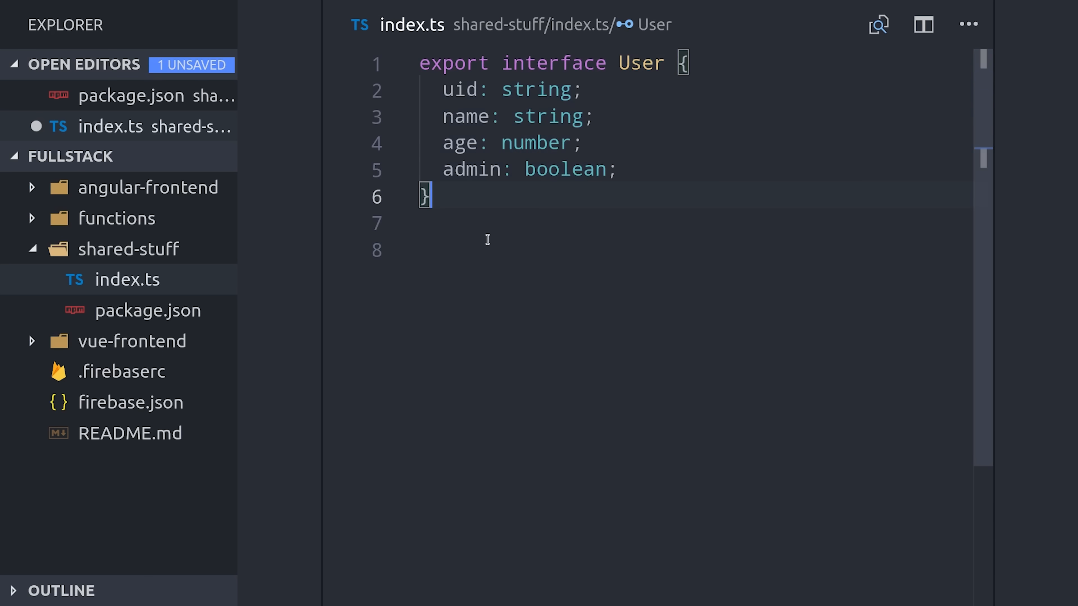
Export a createID function returning 'MYAPP-' + Date.now().toString() and save.
{"action": "left_click", "coordinate": [420, 249]}
{"action": "type", "text": "export function createID() {"}
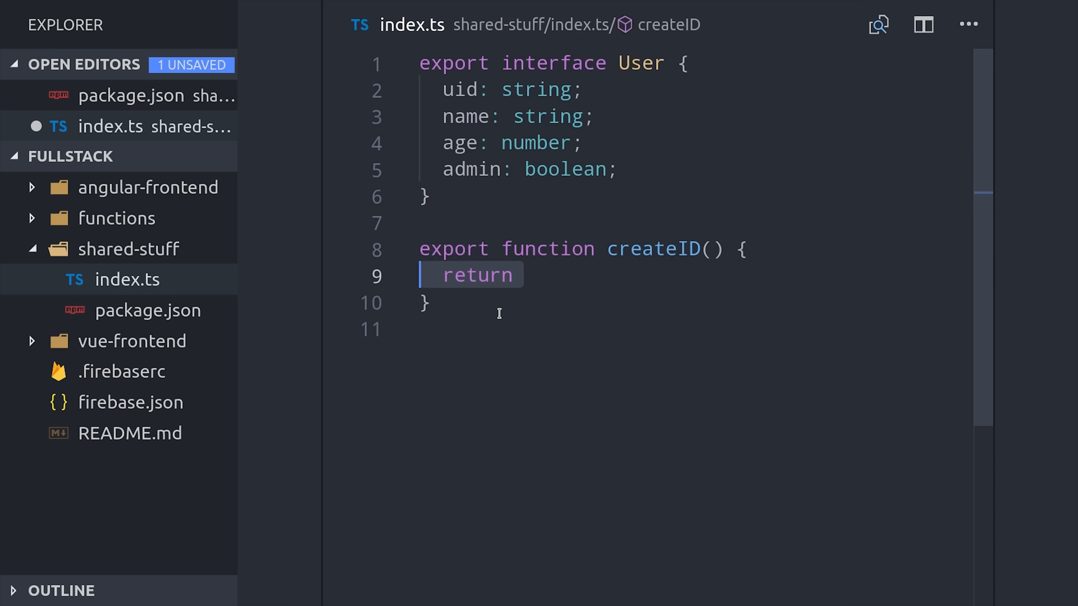
{"action": "type", "text": "'MYAPP-'"}
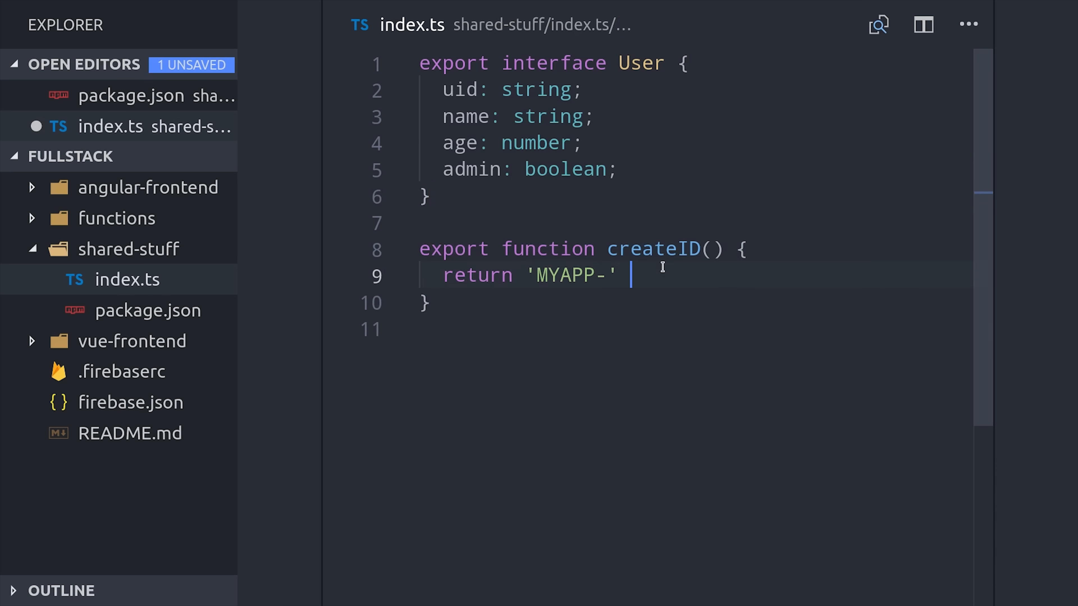
{"action": "type", "text": "+ Date.now().toString();"}
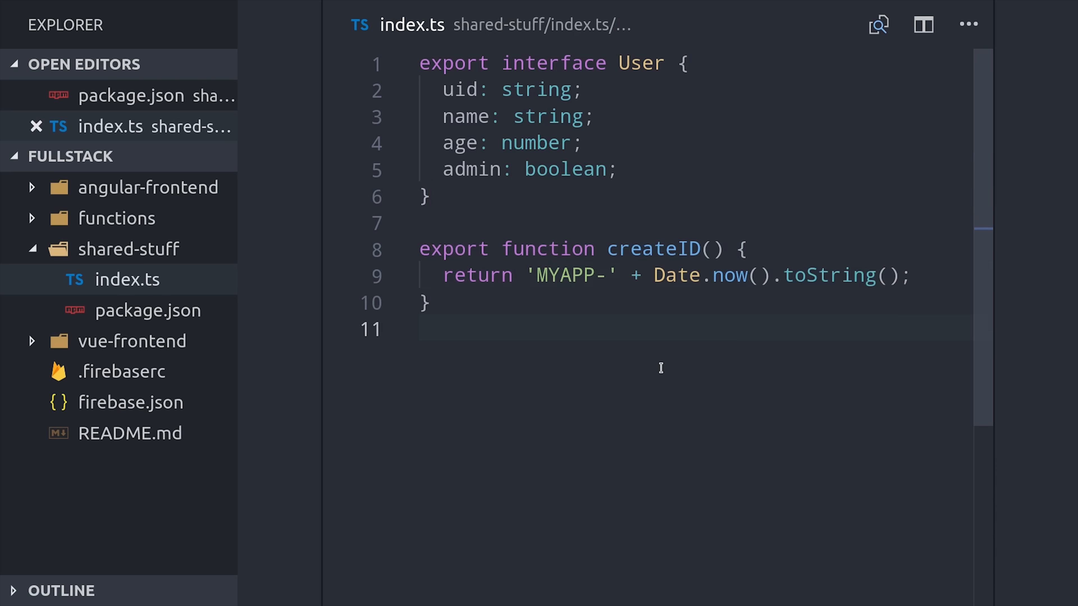
{"action": "mouse_move", "coordinate": [463, 526]}
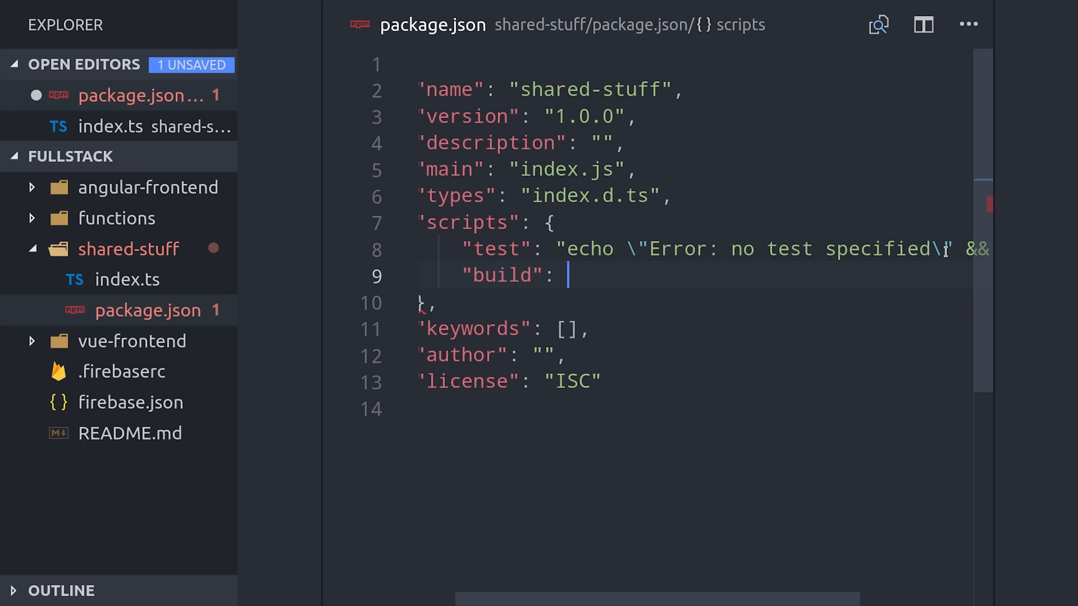
Add a build script "tsc index.ts -d" to package.json and build index.js and index.d.ts.
{"action": "type", "text": "\"tsc \""}
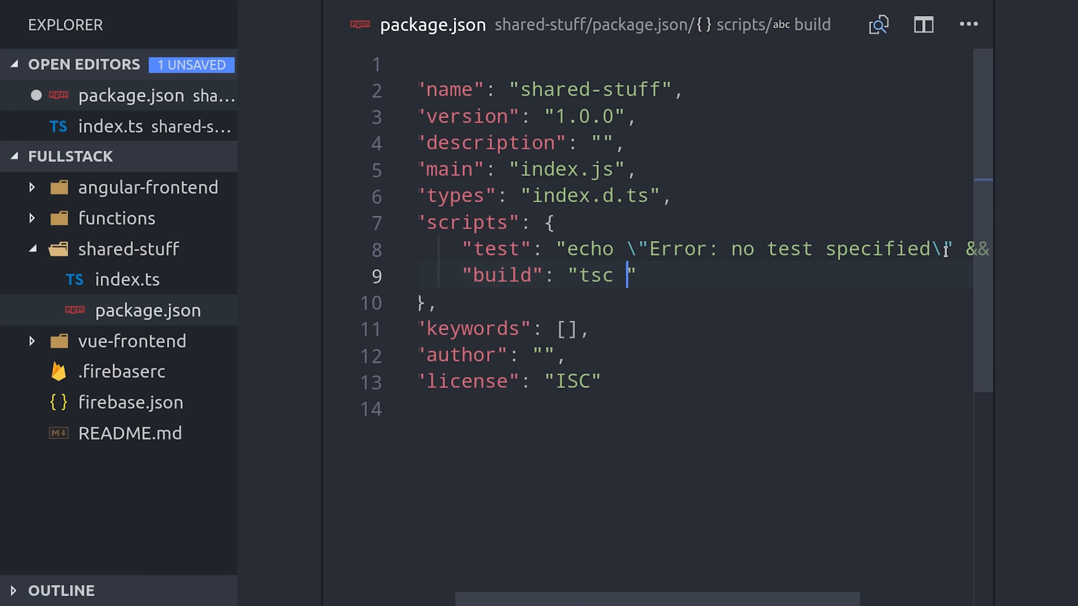
{"action": "type", "text": "index.t"}
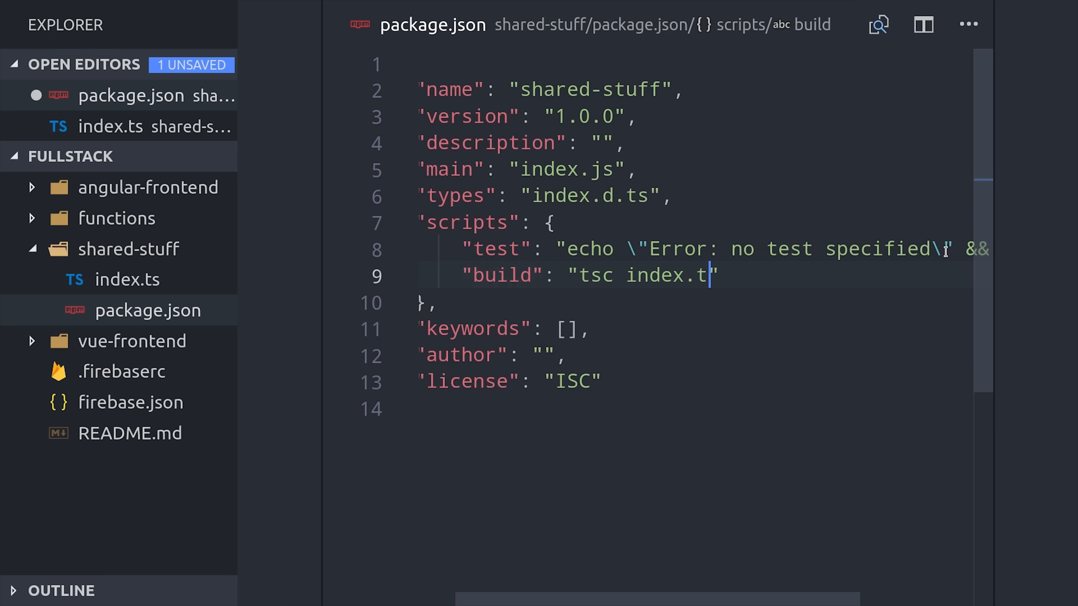
{"action": "type", "text": "s -d"}
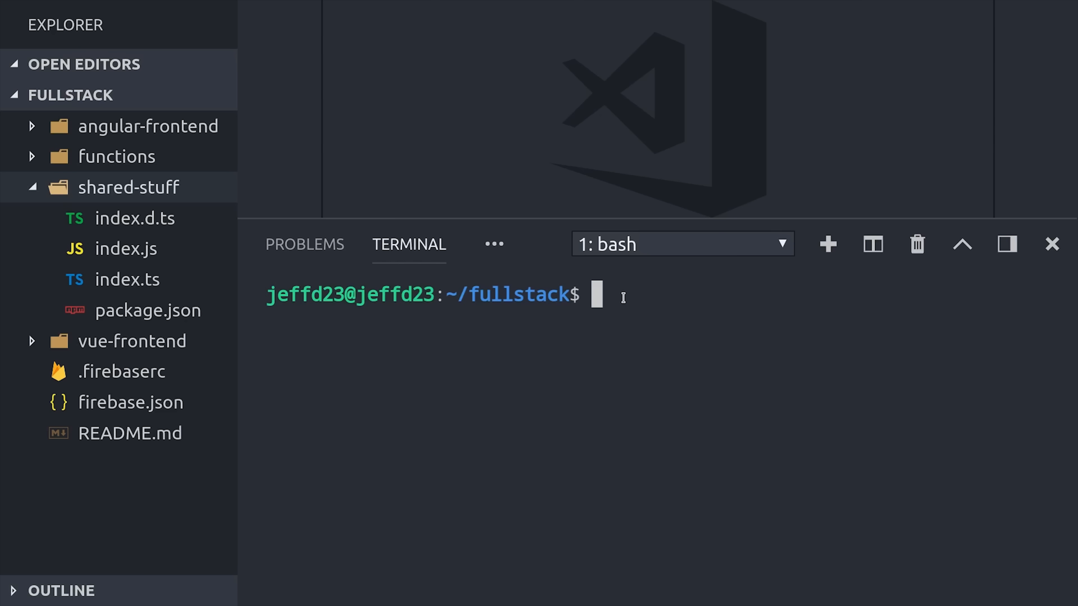
Install ../shared-stuff into angular-frontend and confirm it in package.json dependencies as file:../shared-stuff.
{"action": "type", "text": "cd"}
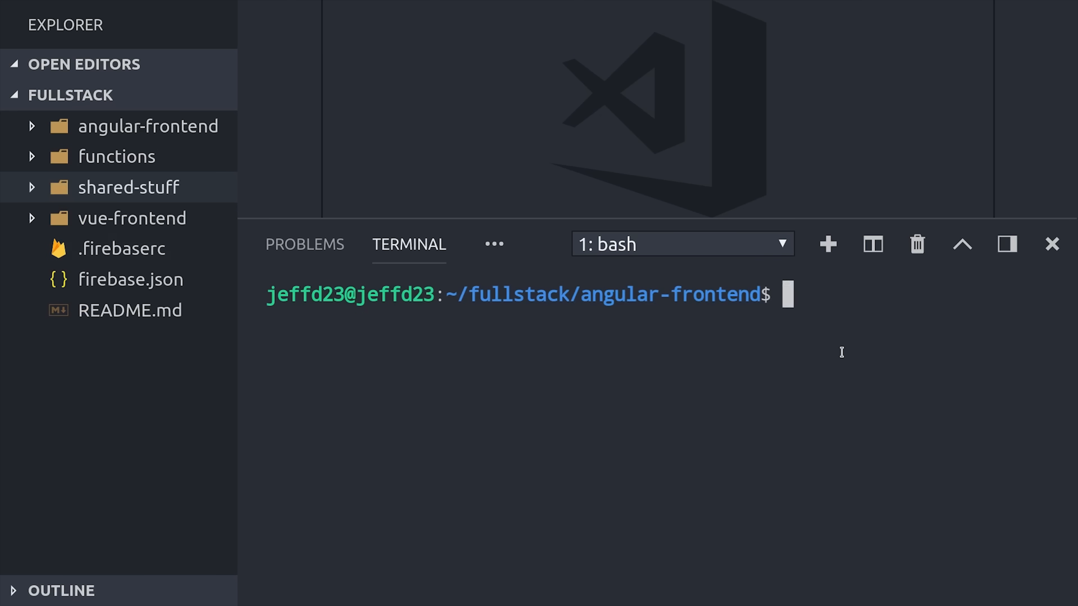
{"action": "type", "text": "npm i"}
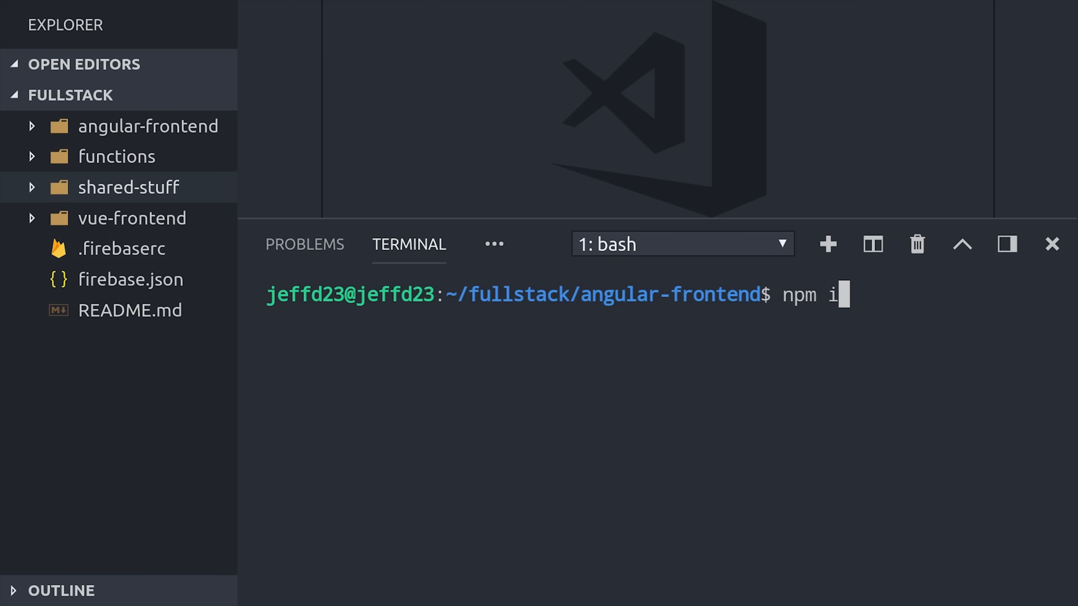
{"action": "key", "text": "Return"}
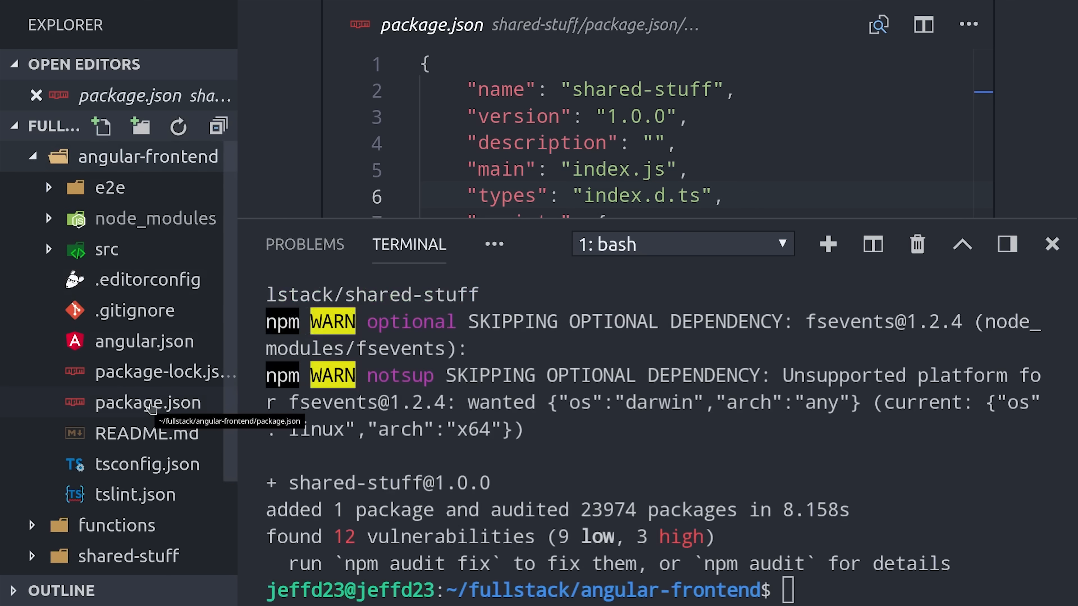
{"action": "left_click", "coordinate": [147, 402]}
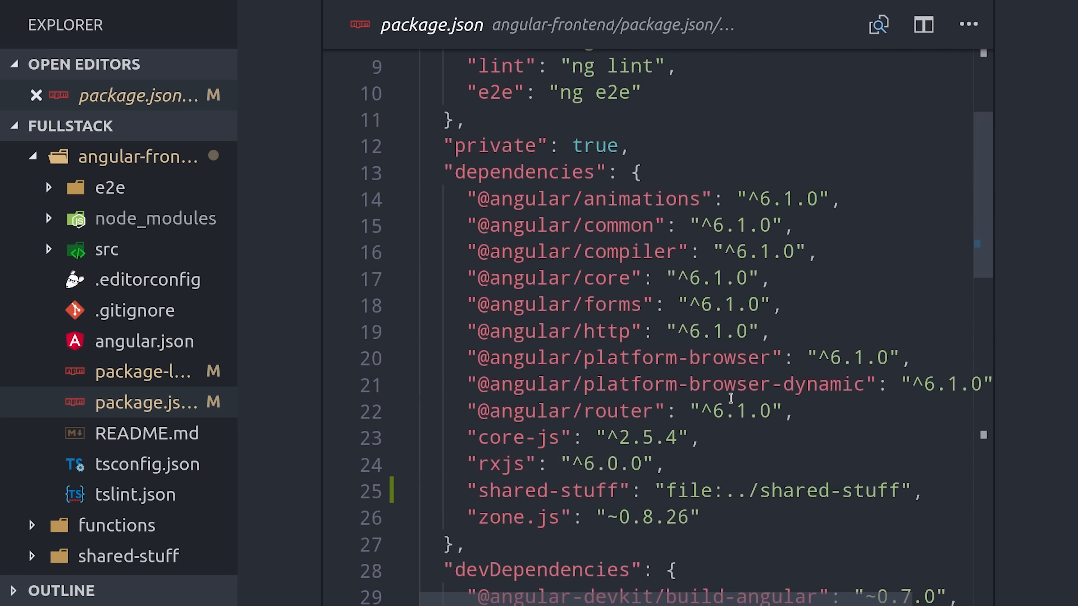
{"action": "left_click", "coordinate": [670, 464]}
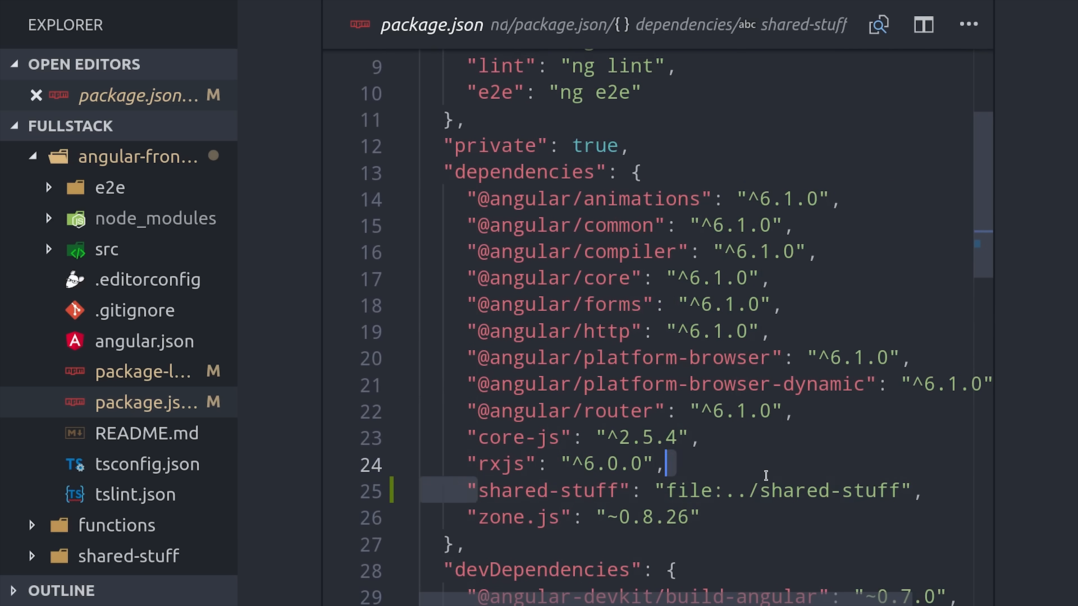
{"action": "scroll", "scroll_direction": "down", "scroll_amount": 3}
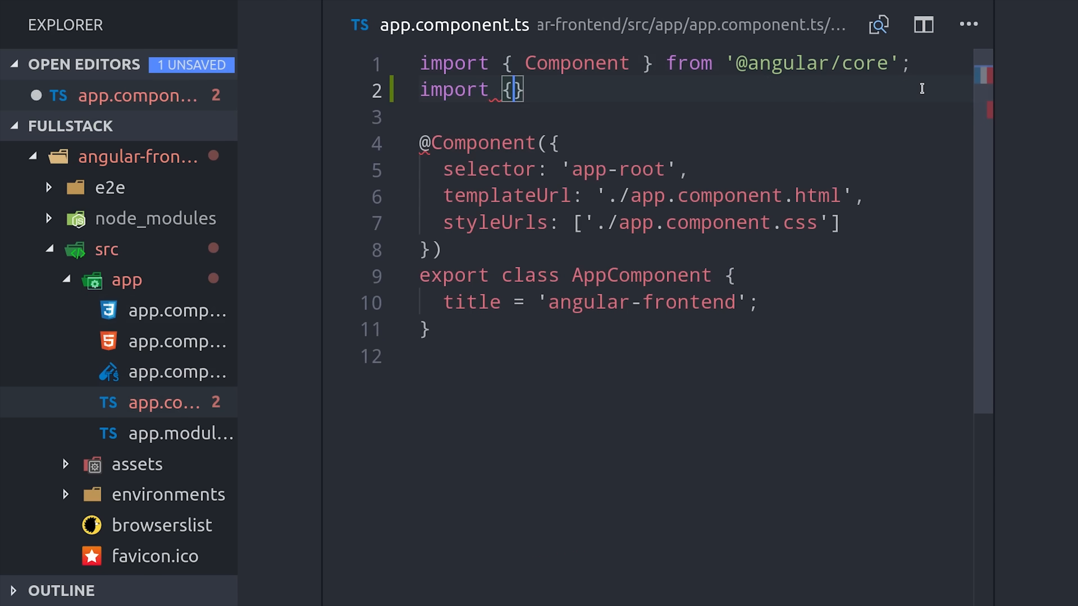
Import createID from 'shared-stuff' in app.component.ts and set title to createID().
{"action": "type", "text": "from 'shared-stuff';"}
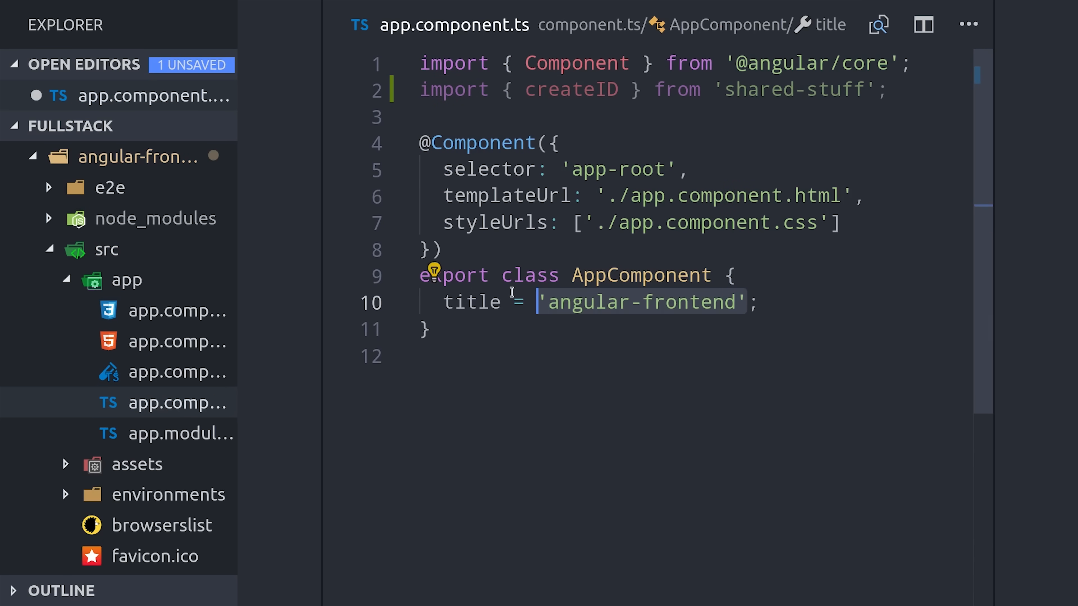
{"action": "type", "text": "createID;"}
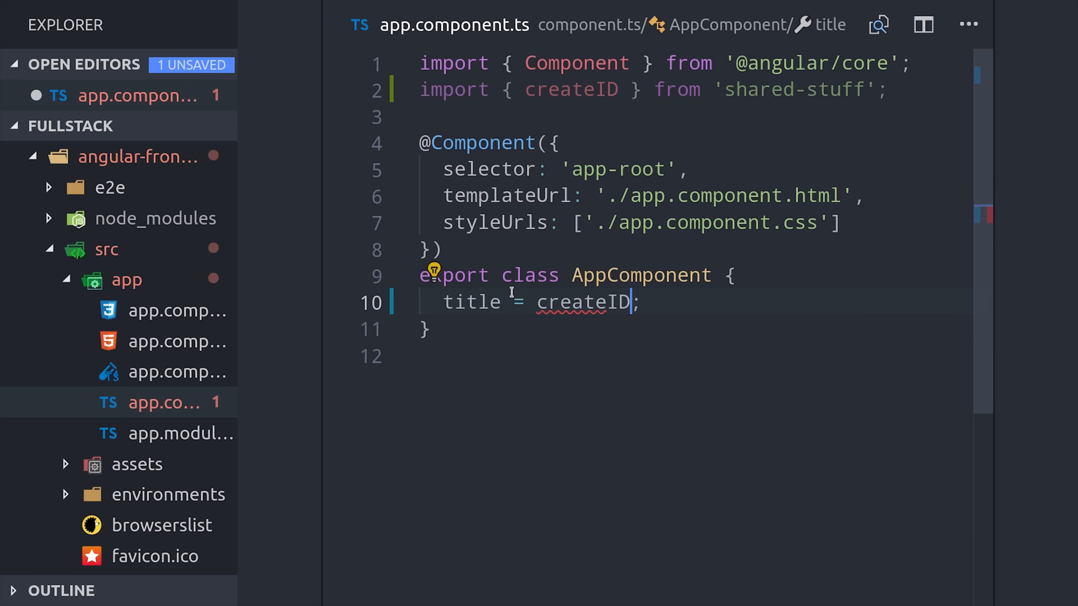
{"action": "type", "text": "()"}
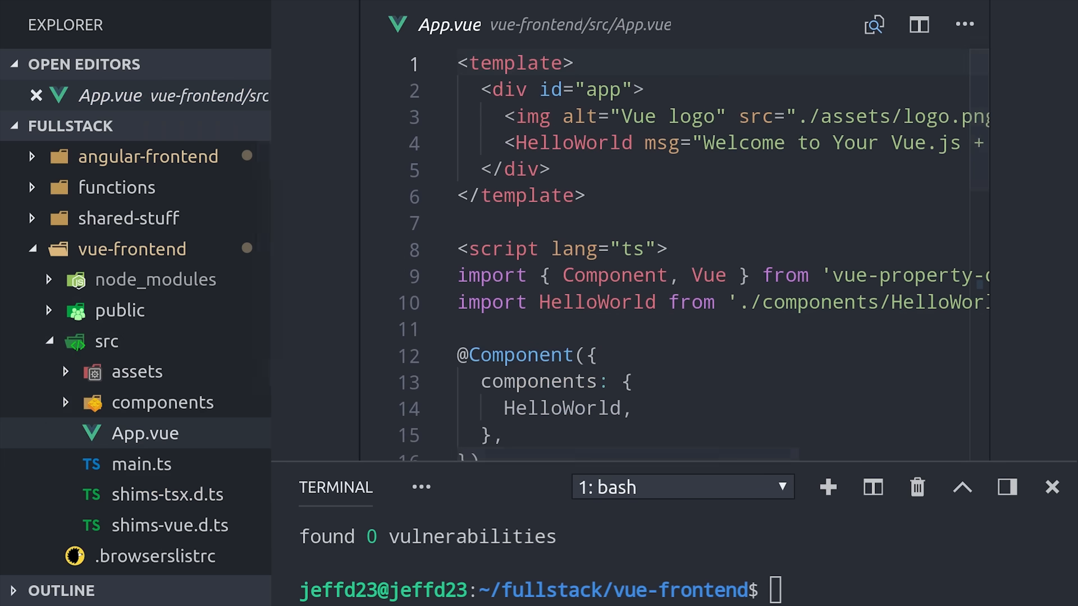
Reload localhost:8080 in Chrome and scroll to the Vue app's MYAPP-timestamp heading.
{"action": "type", "text": "sh"}
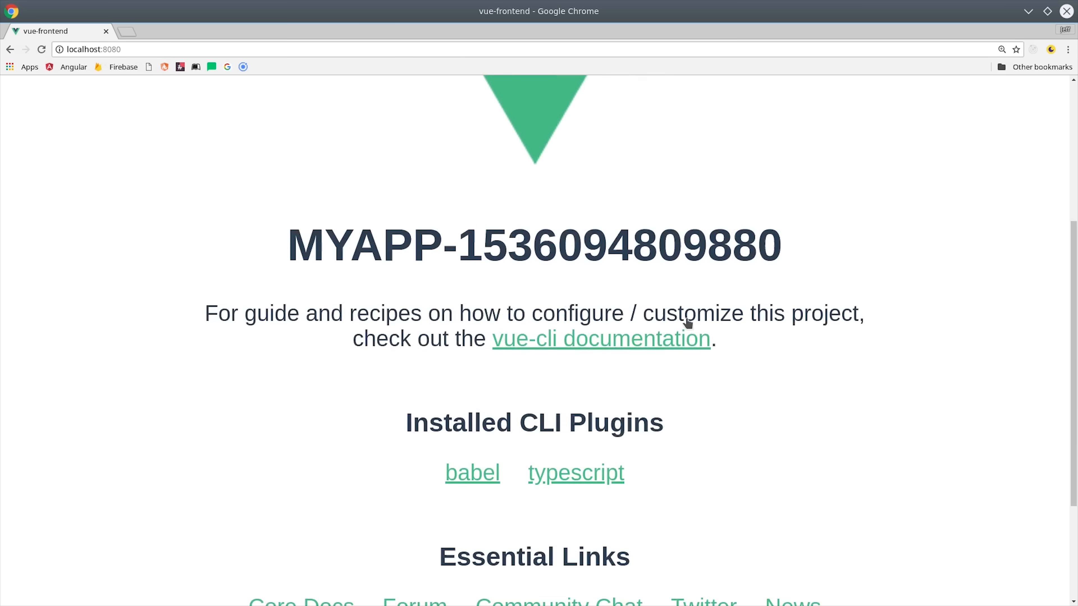
{"action": "scroll", "scroll_direction": "down", "scroll_amount": 3}
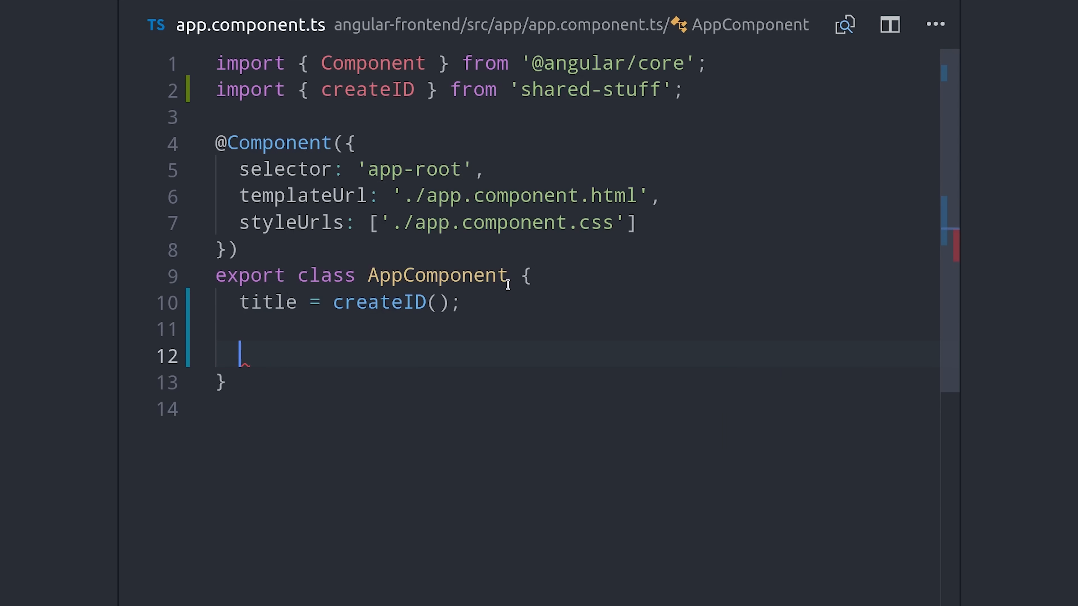
Declare 'user: User' in AppComponent, auto-importing User from shared-stuff.
{"action": "type", "text": "user:"}
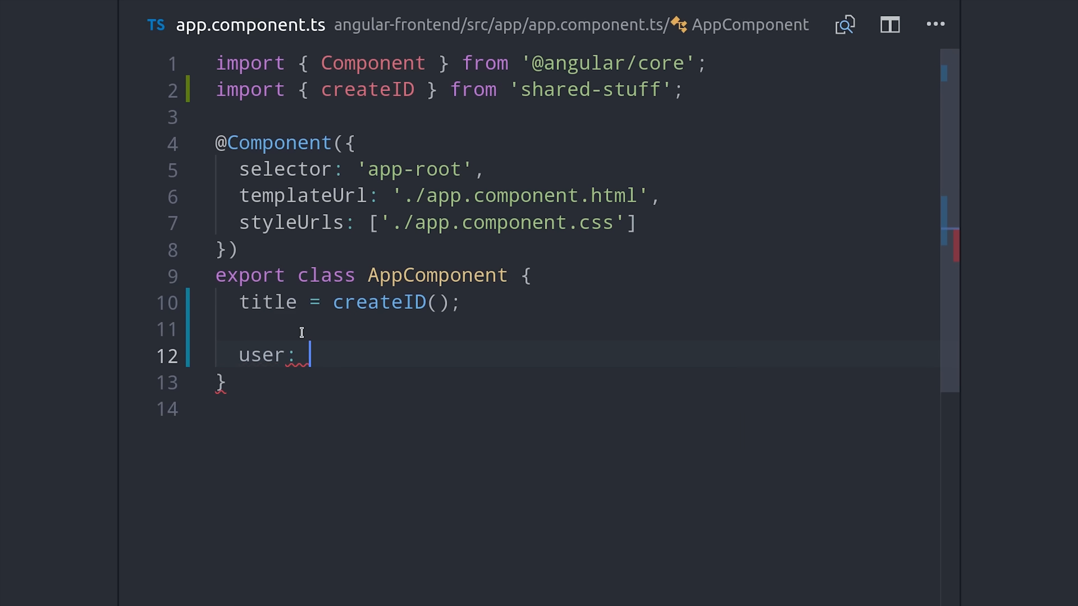
{"action": "type", "text": "User"}
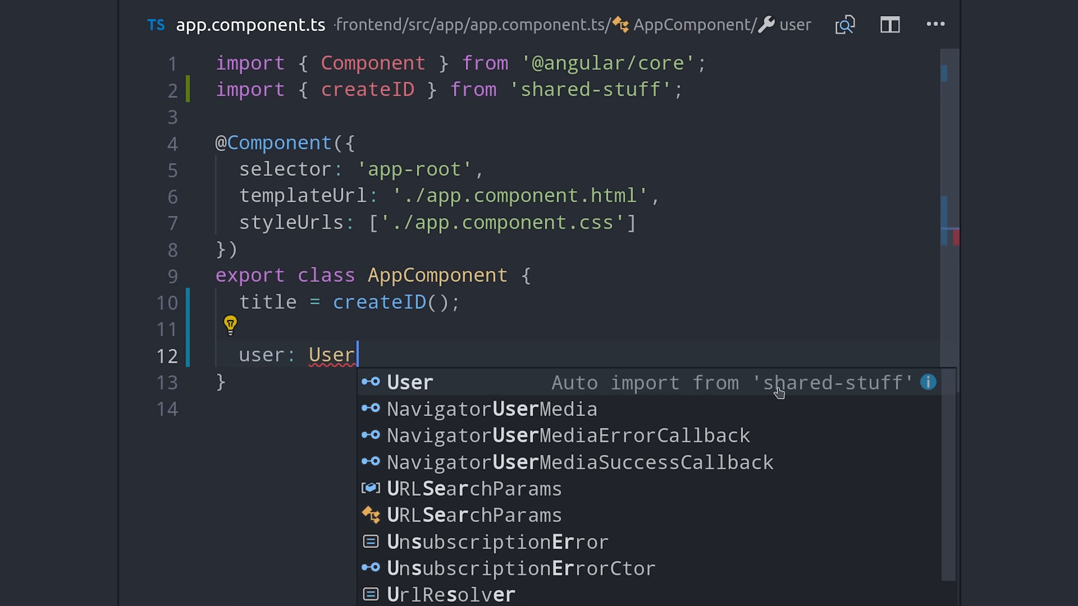
{"action": "left_click", "coordinate": [409, 383]}
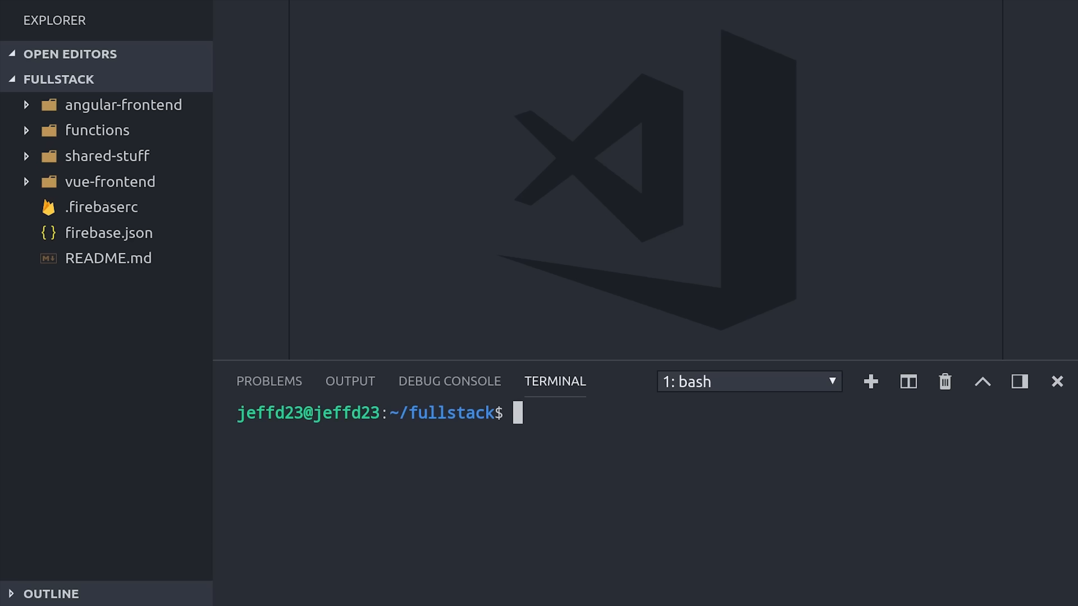
{"action": "mouse_move", "coordinate": [631, 362]}
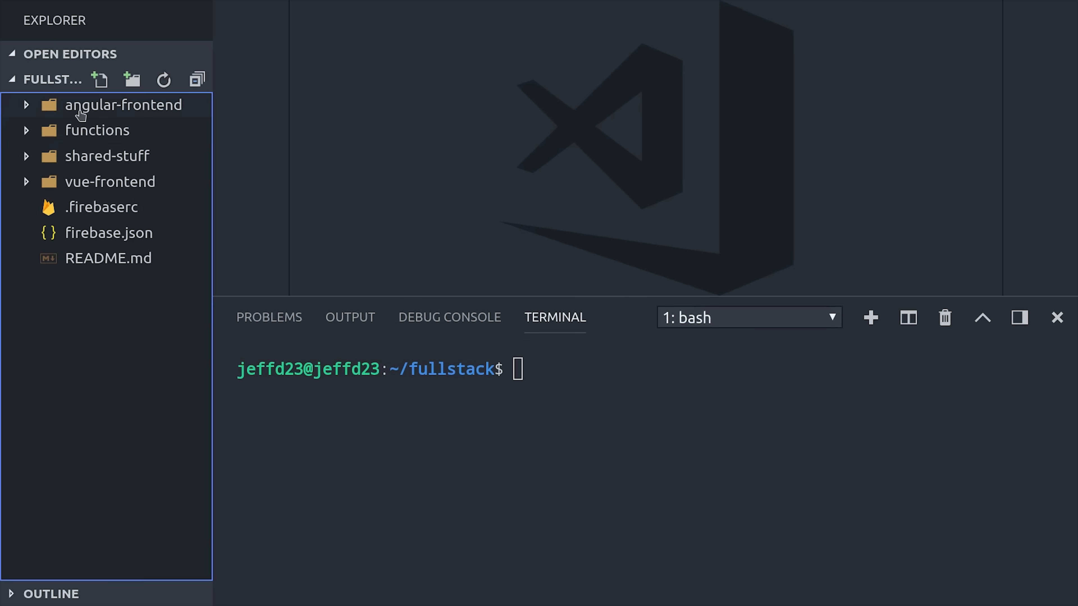
{"action": "mouse_move", "coordinate": [72, 181]}
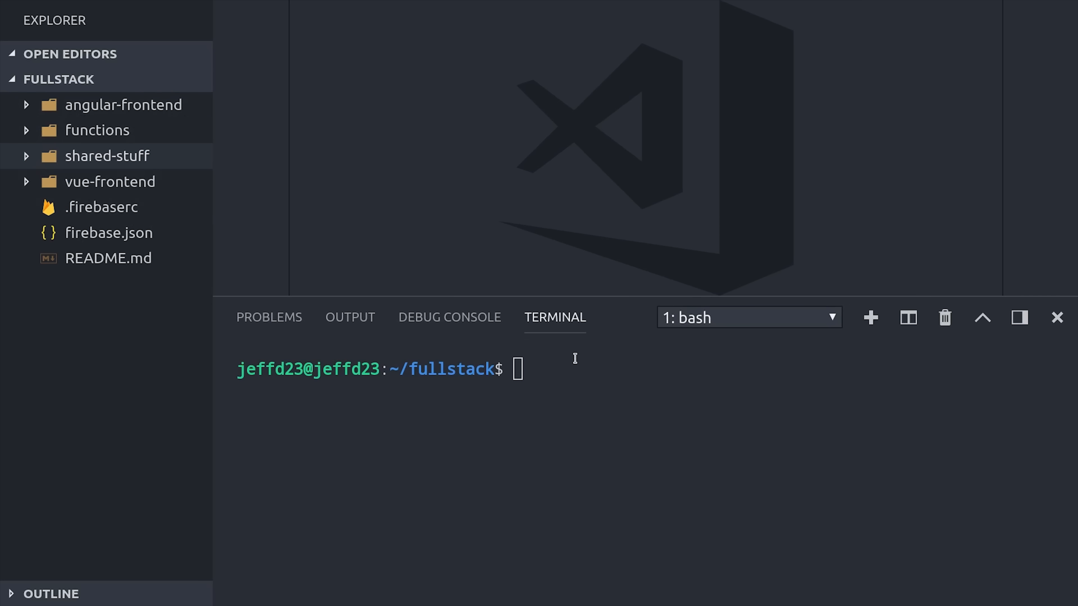
Initialize an empty Git repository in the fullstack workspace.
{"action": "type", "text": "git add"}
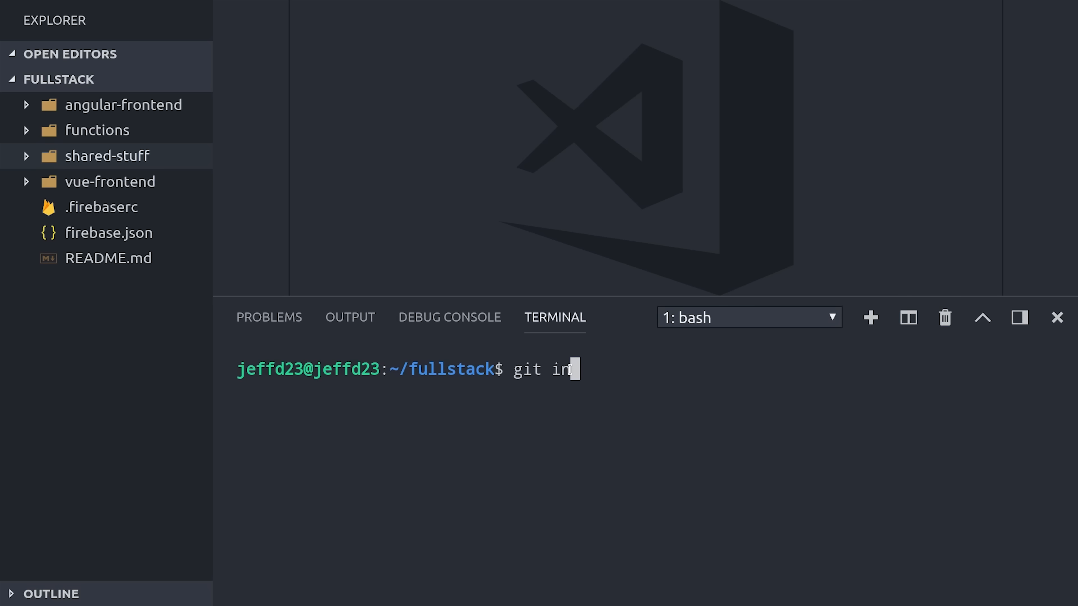
{"action": "key", "text": "Return"}
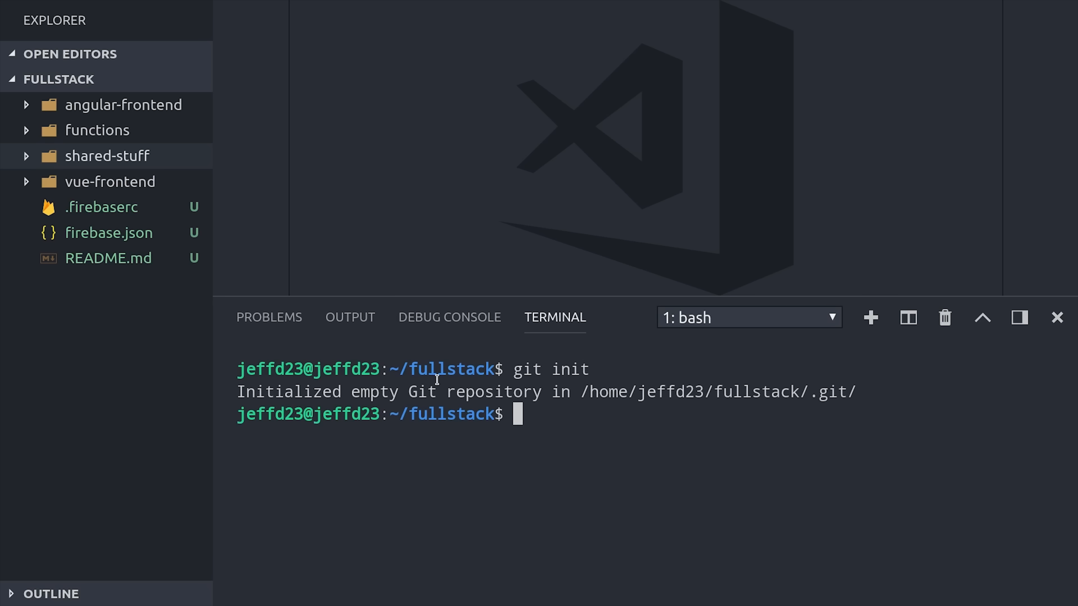
{"action": "left_click", "coordinate": [114, 182]}
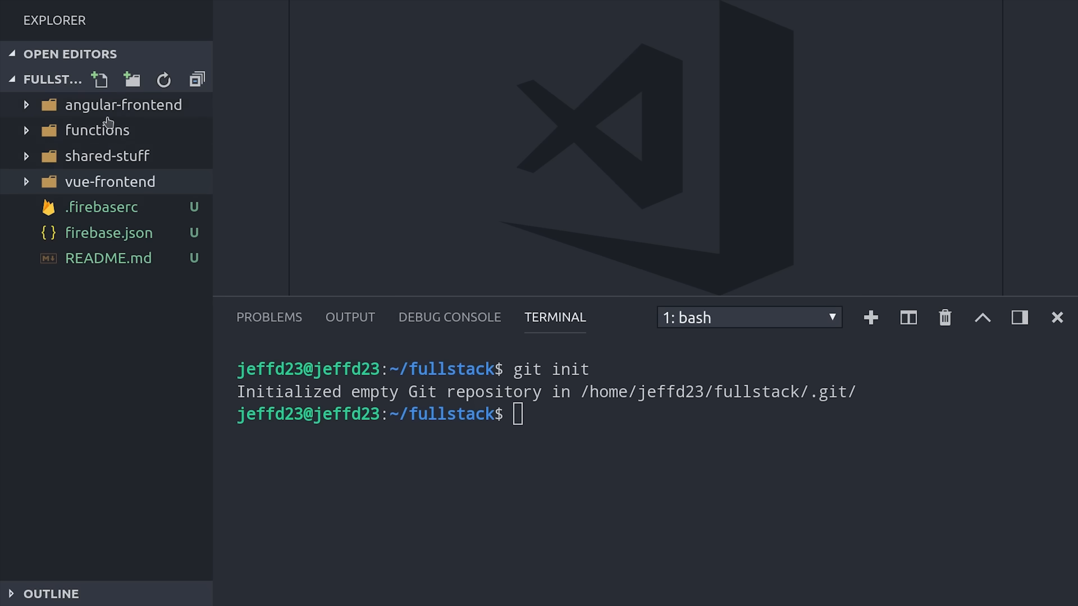
{"action": "mouse_move", "coordinate": [156, 378]}
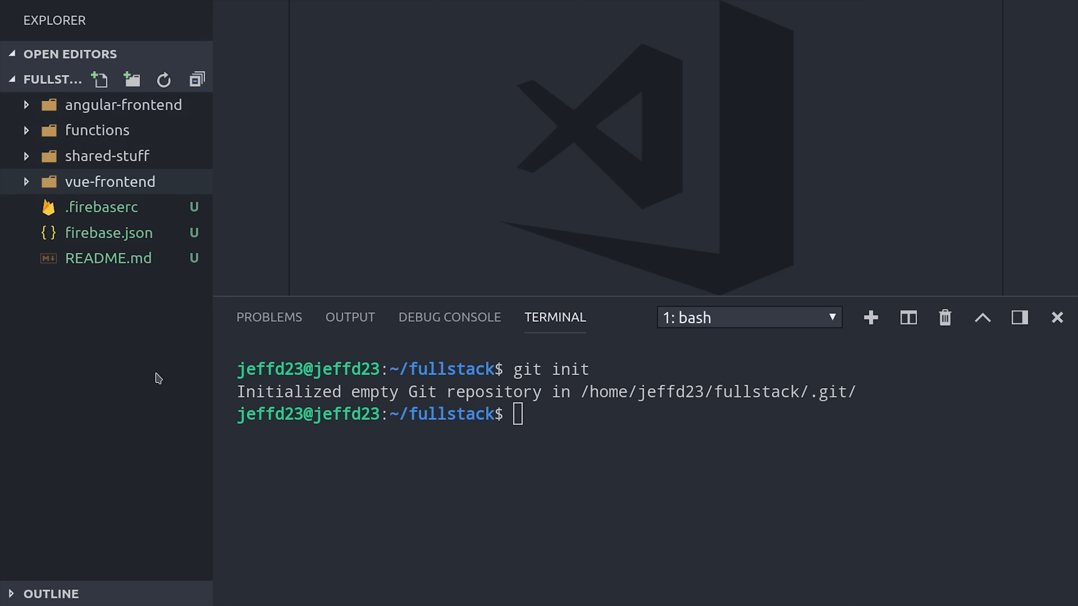
Stage all workspace files and commit them as "initial commit".
{"action": "type", "text": "git ad"}
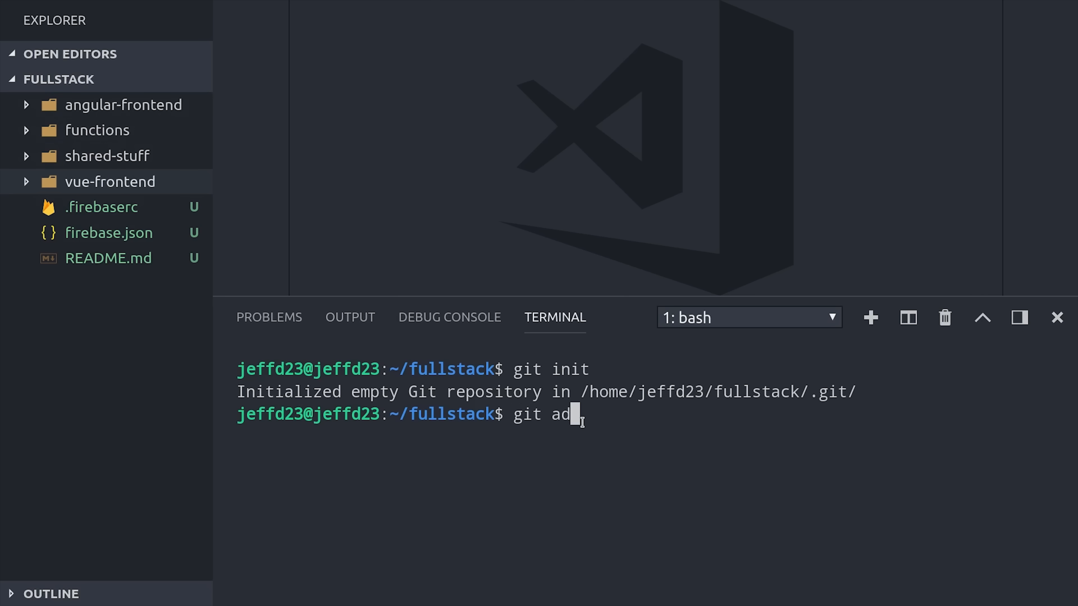
{"action": "type", "text": "d ."}
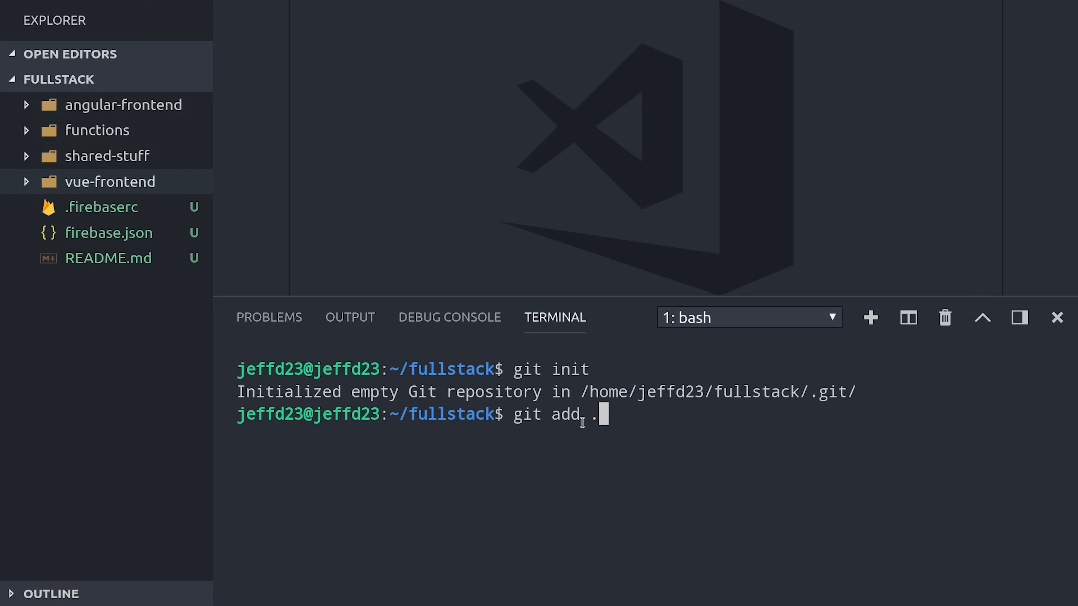
{"action": "key", "text": "Return"}
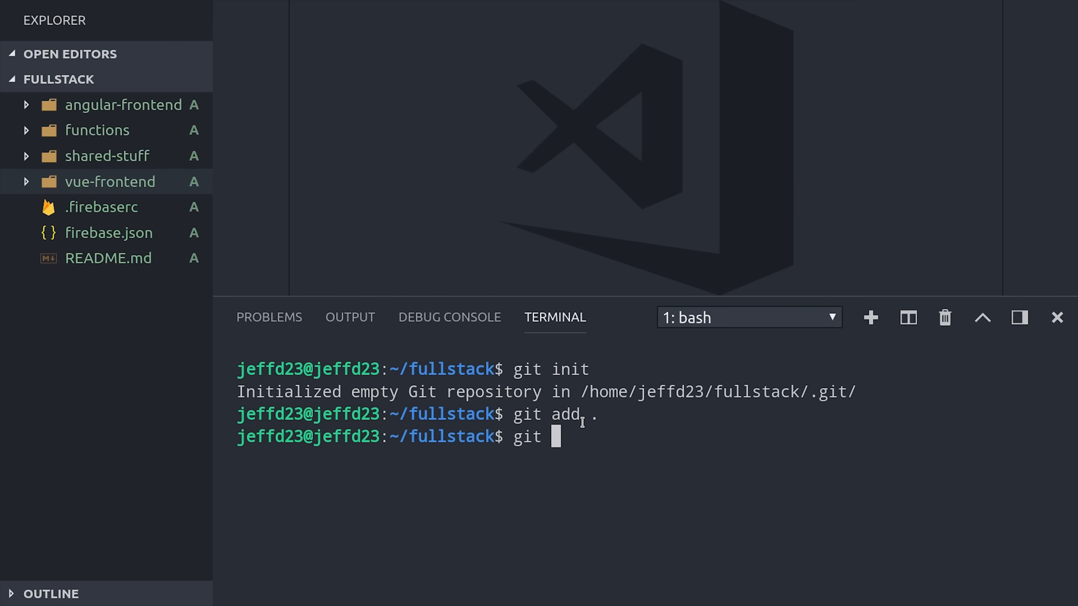
{"action": "type", "text": "commit -m \"initial commit\""}
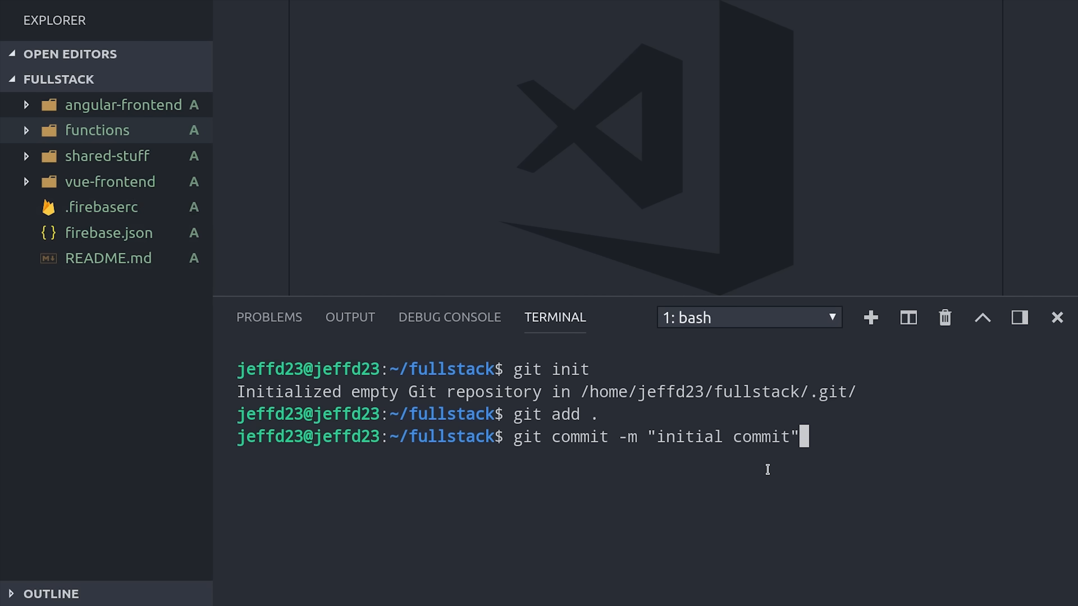
{"action": "key", "text": "Return"}
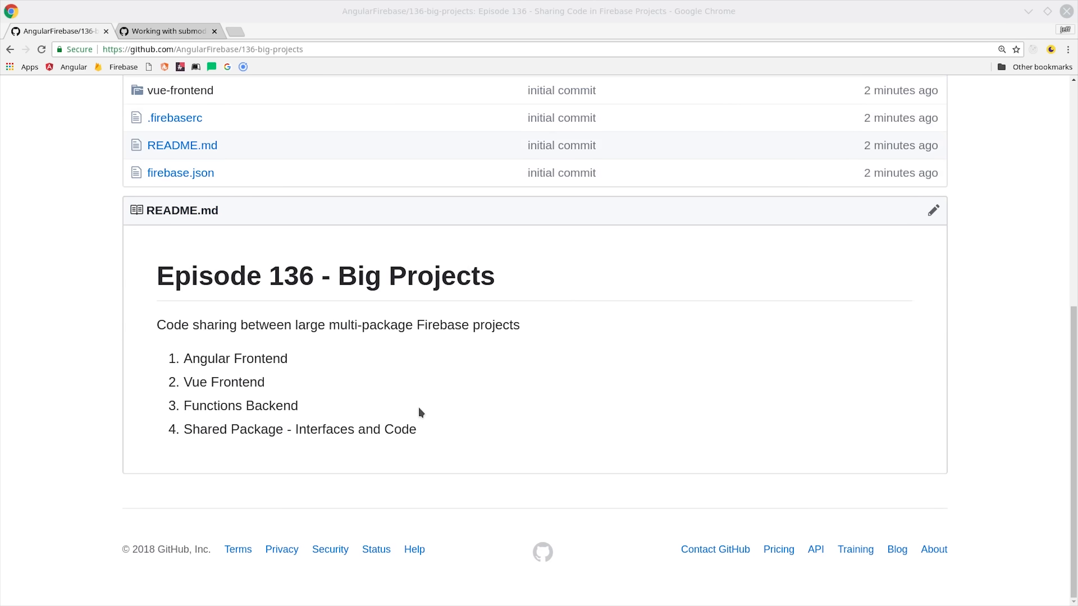
Review the 136-big-projects repository folders on GitHub, then bring up the Working with submodules article.
{"action": "scroll", "scroll_direction": "up", "scroll_amount": 3}
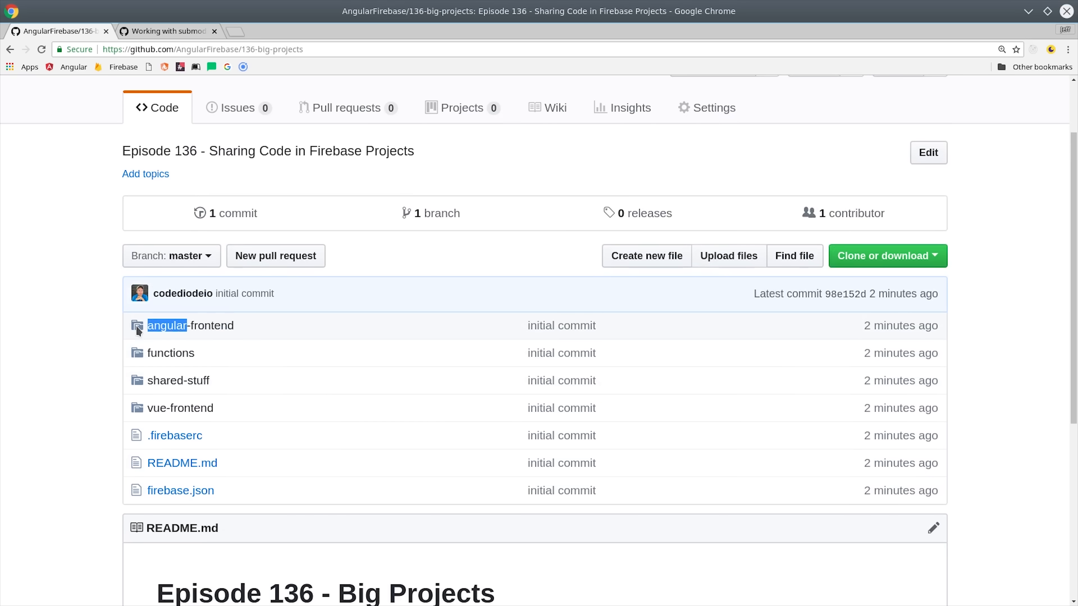
{"action": "mouse_move", "coordinate": [175, 398]}
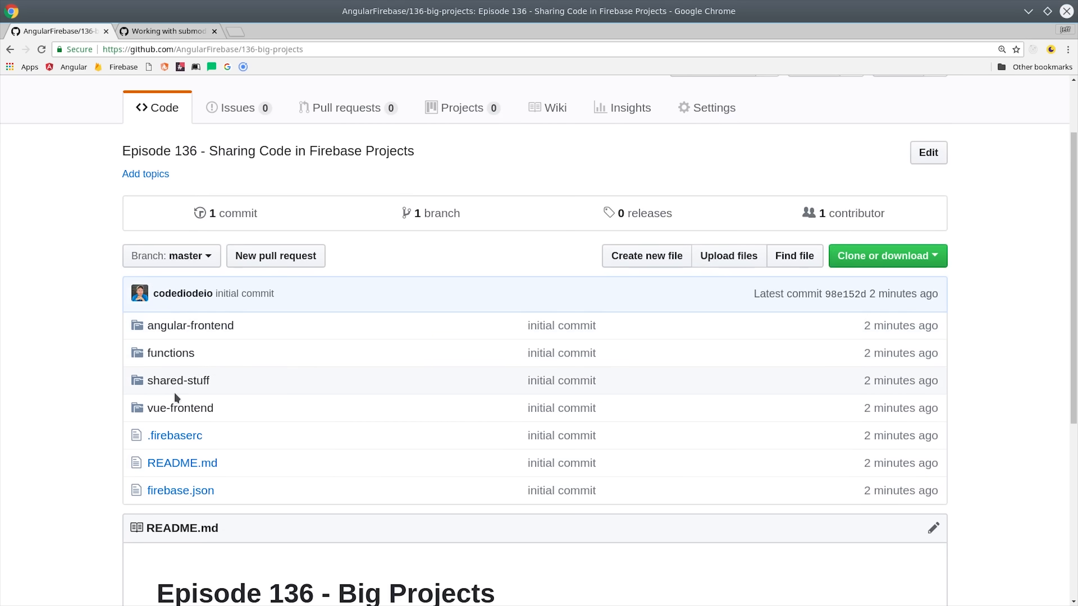
{"action": "left_click", "coordinate": [165, 30]}
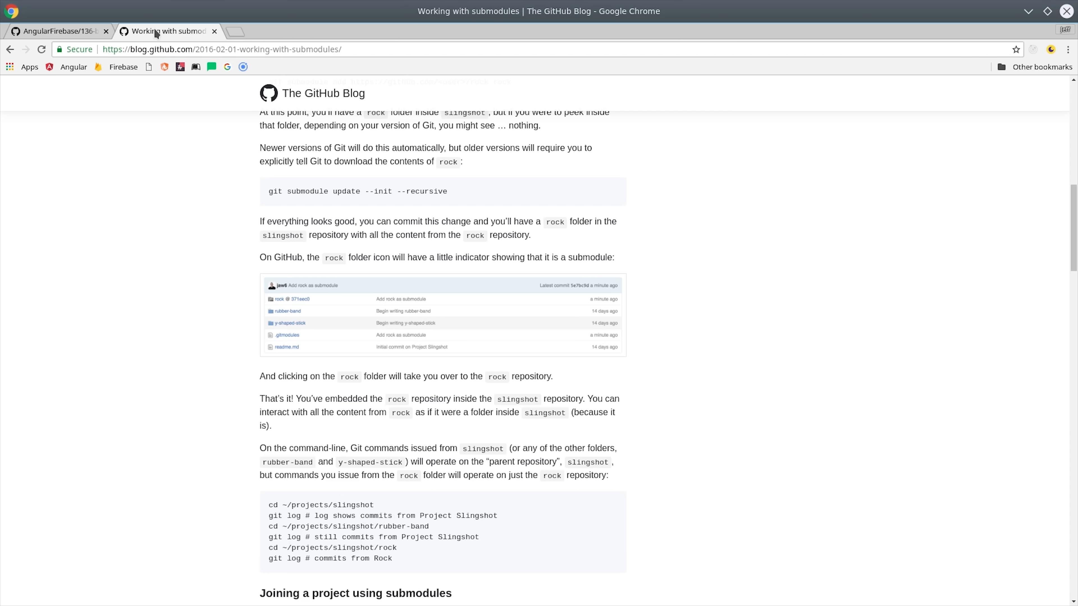
{"action": "scroll", "scroll_direction": "up", "scroll_amount": 3}
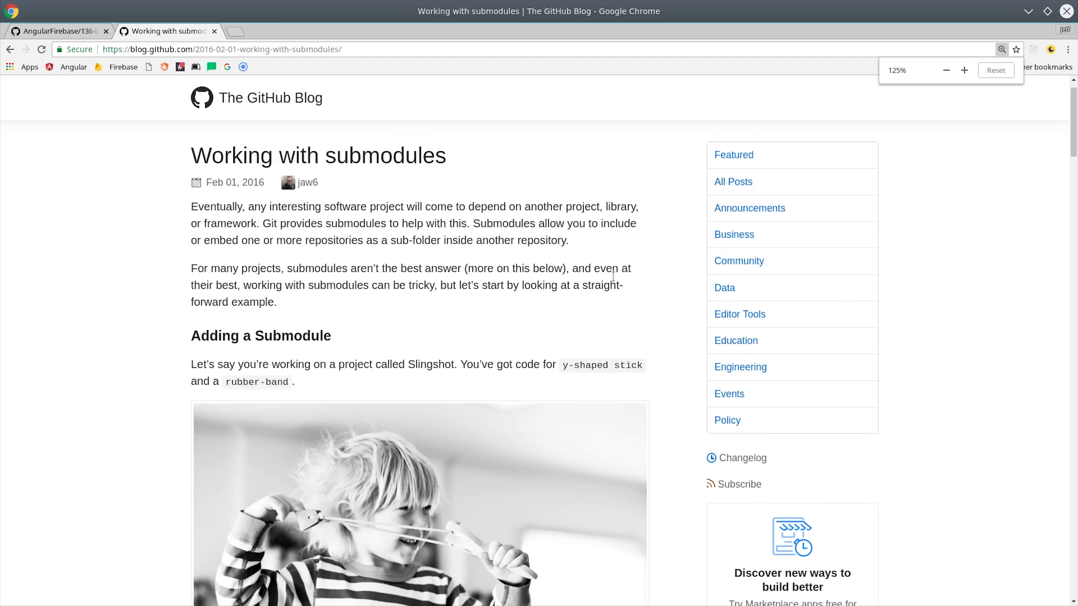
{"action": "scroll", "scroll_direction": "down", "scroll_amount": 3}
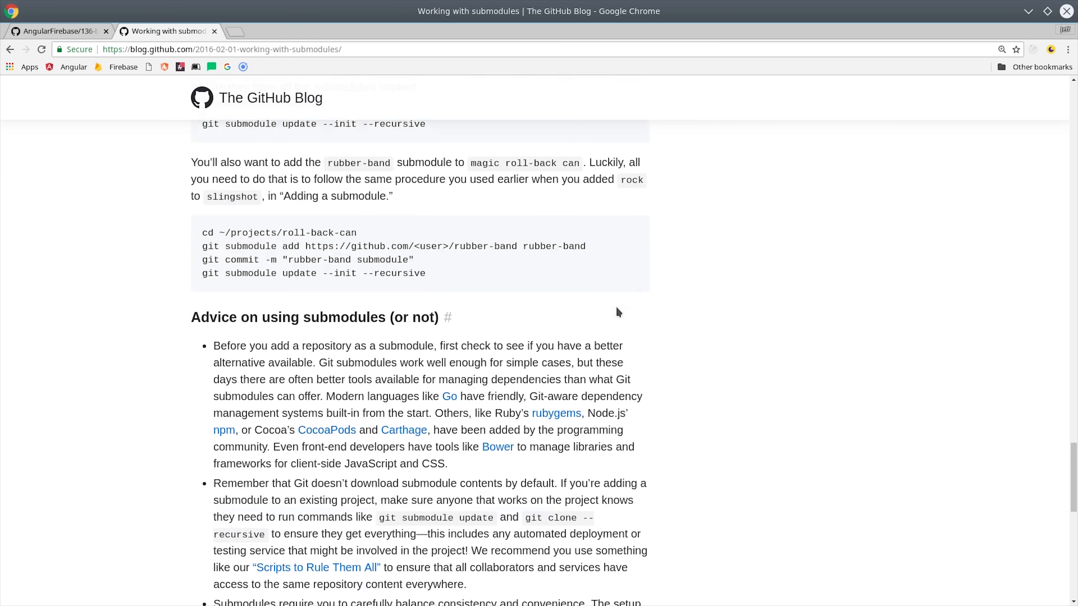
{"action": "scroll", "scroll_direction": "up", "scroll_amount": 3}
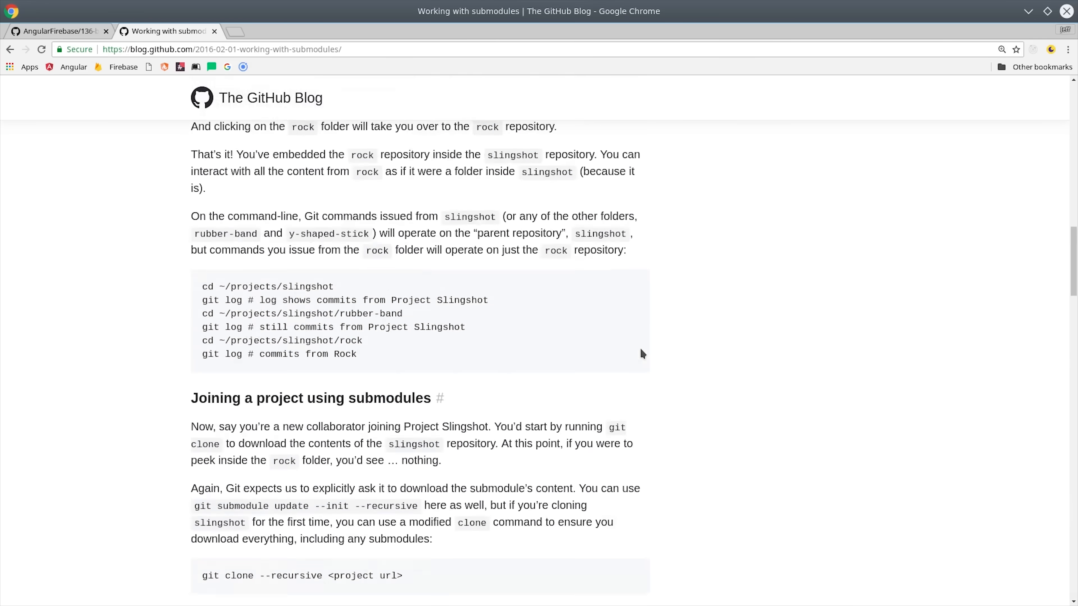
{"action": "scroll", "scroll_direction": "up", "scroll_amount": 3}
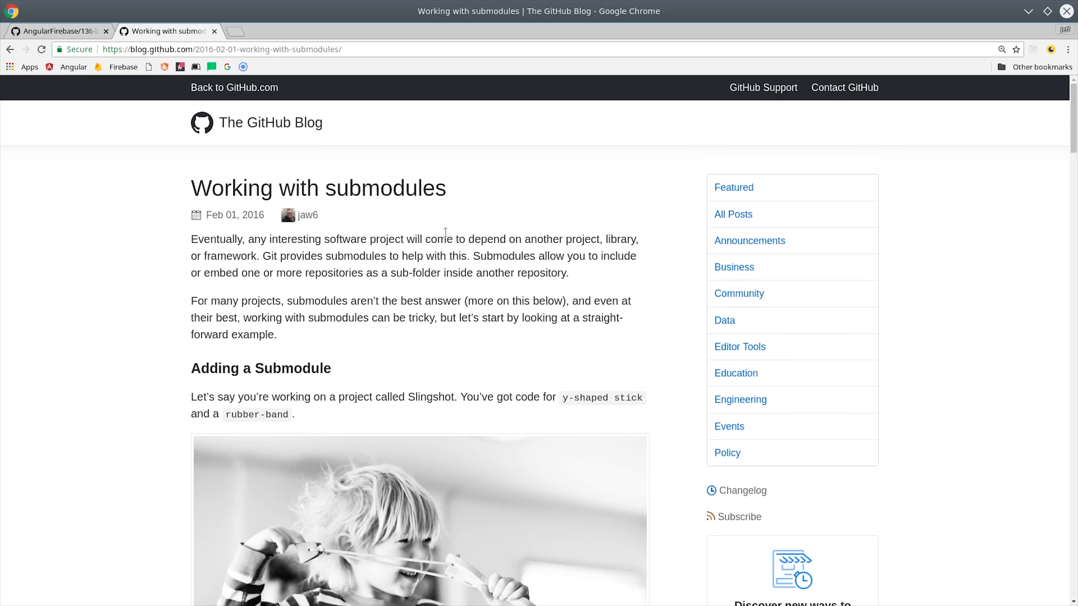
{"action": "left_click", "coordinate": [59, 31]}
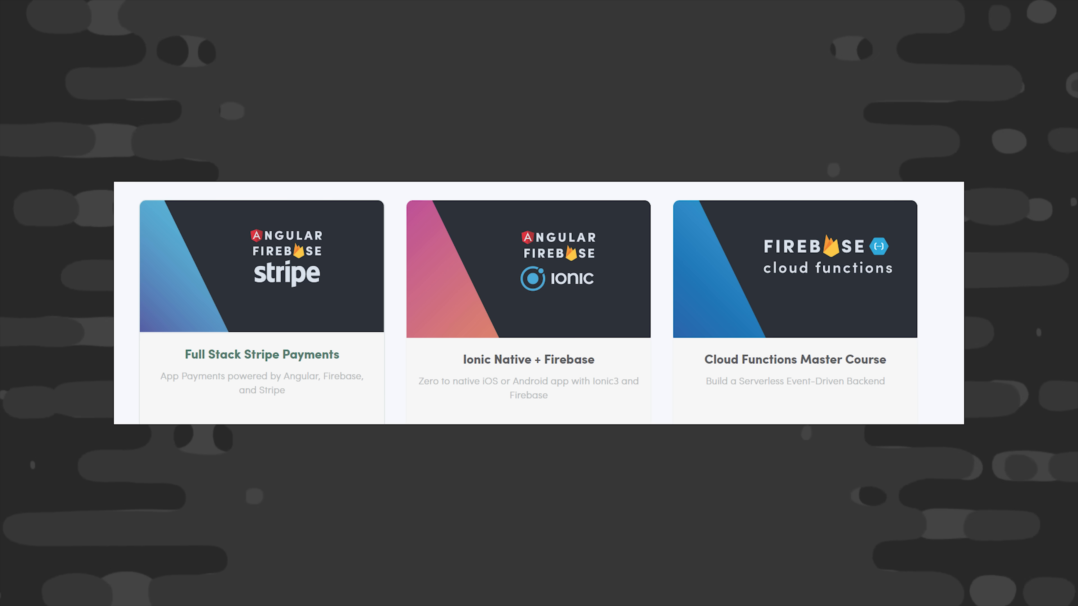